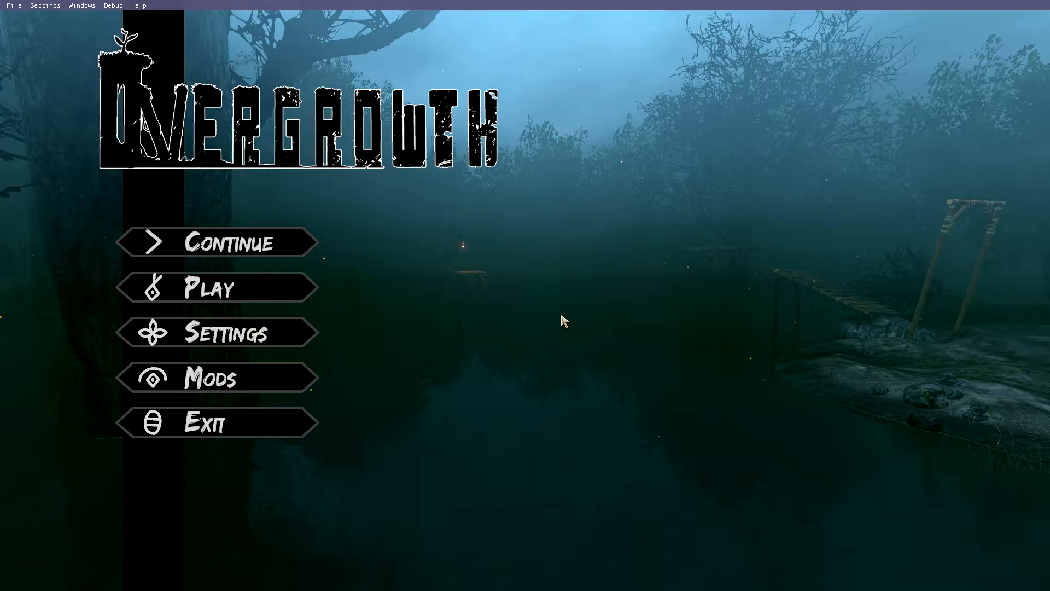
pyautogui.moveTo(500, 249)
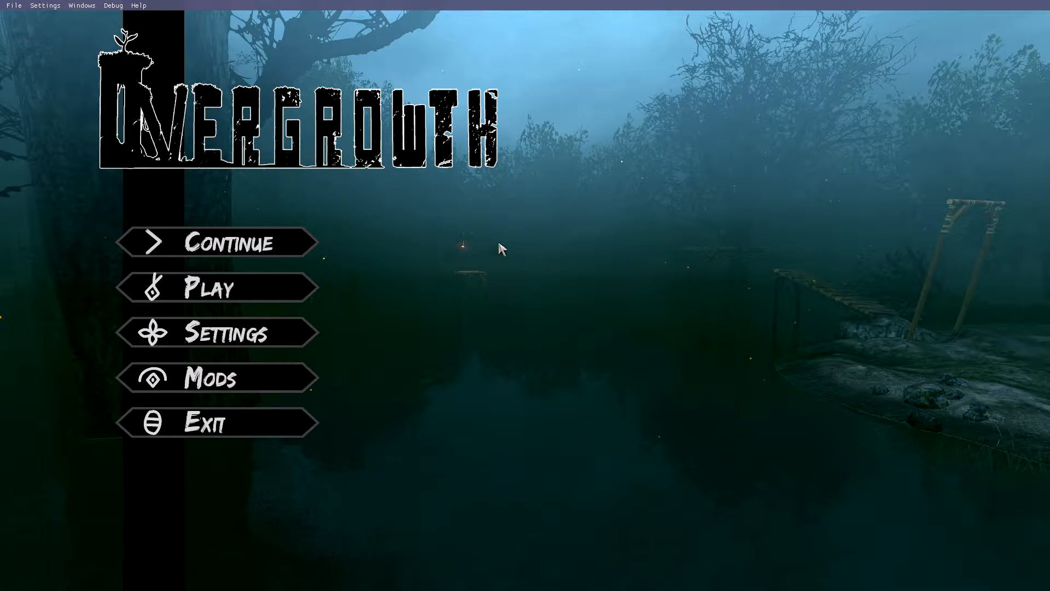
pyautogui.moveTo(505, 242)
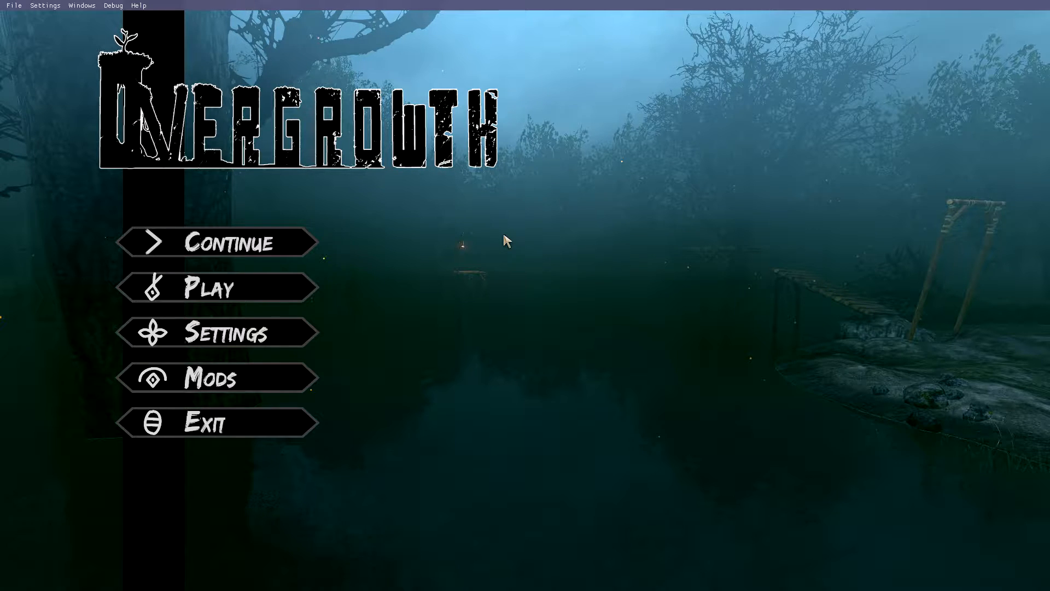
pyautogui.moveTo(466, 249)
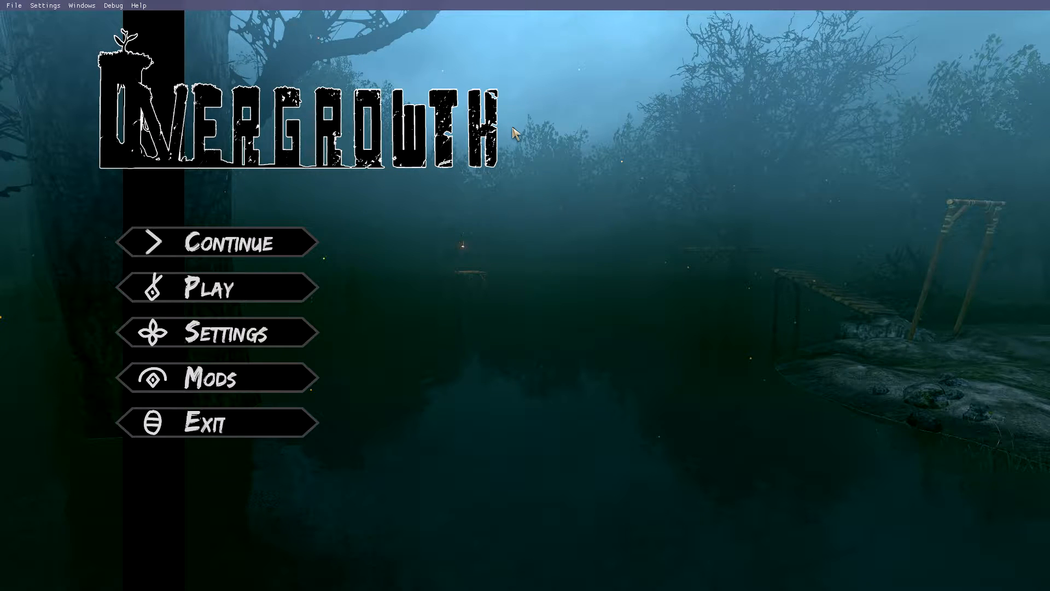
pyautogui.moveTo(404, 204)
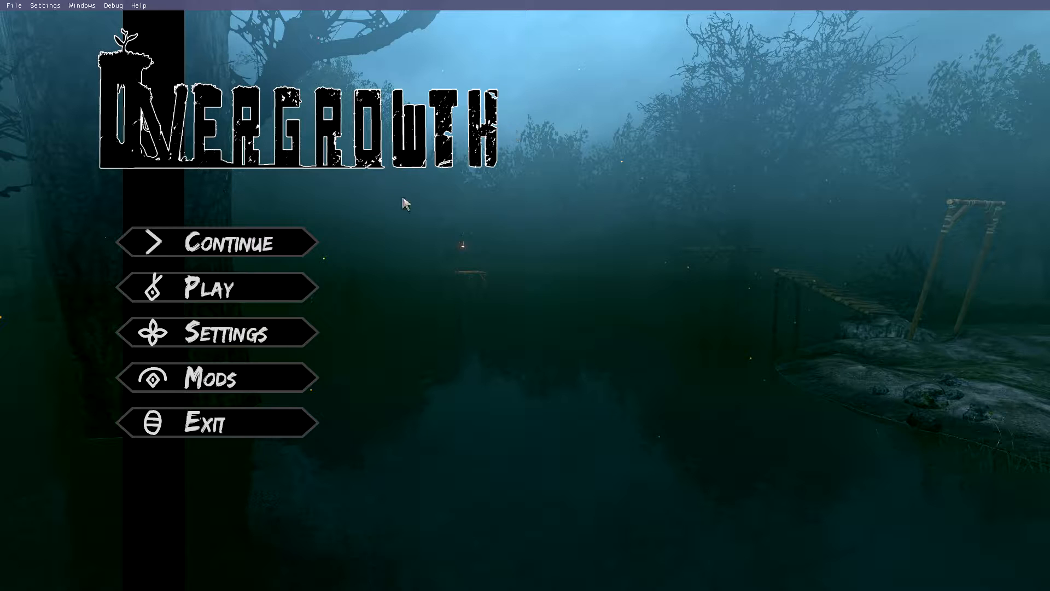
pyautogui.moveTo(497, 186)
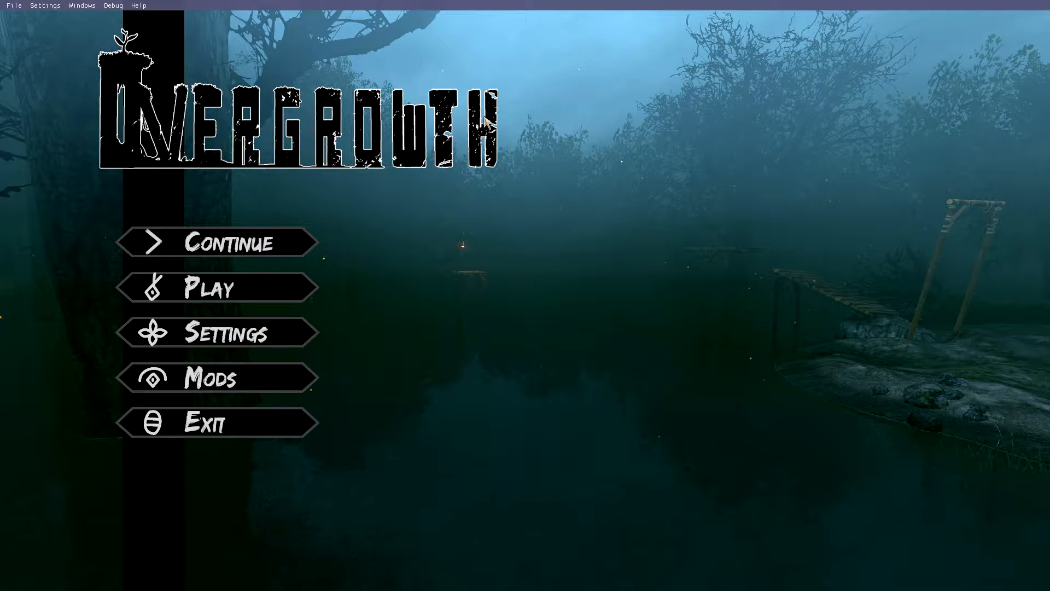
pyautogui.moveTo(160, 47)
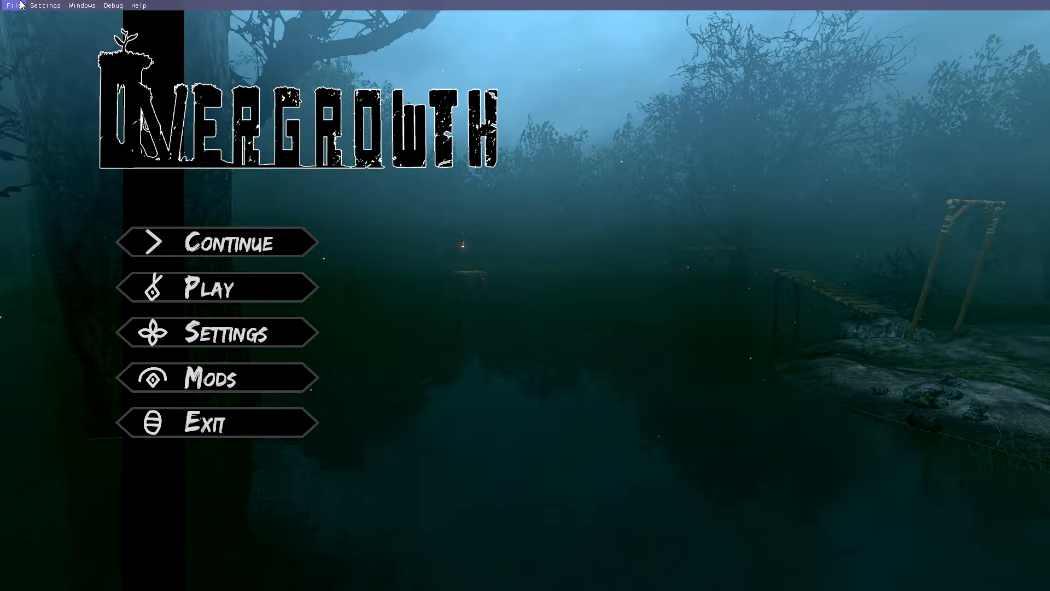
# Create a new blank level from the File menu.
pyautogui.click(10, 5)
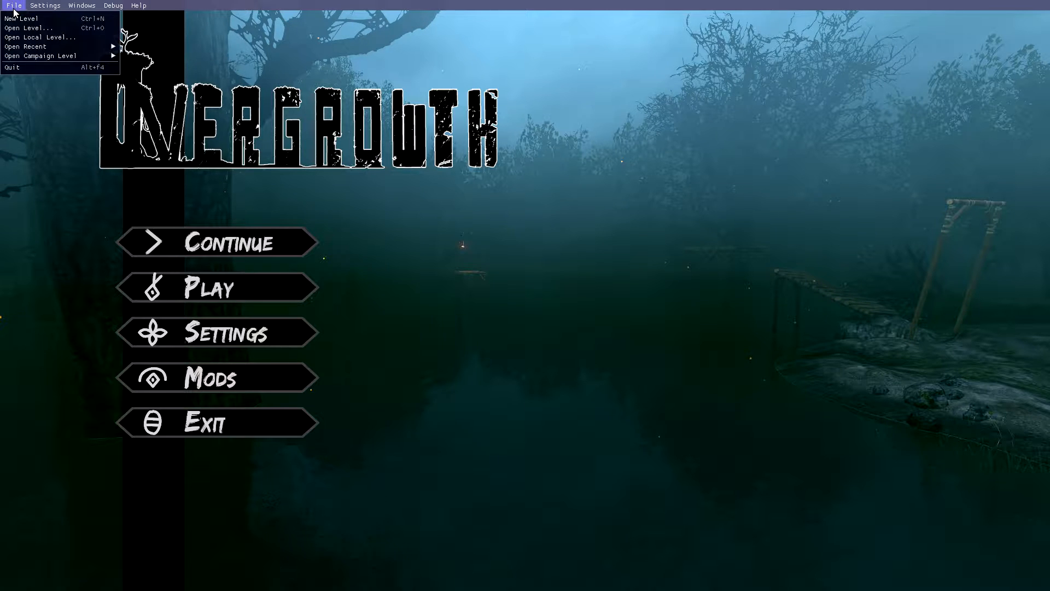
pyautogui.moveTo(27, 15)
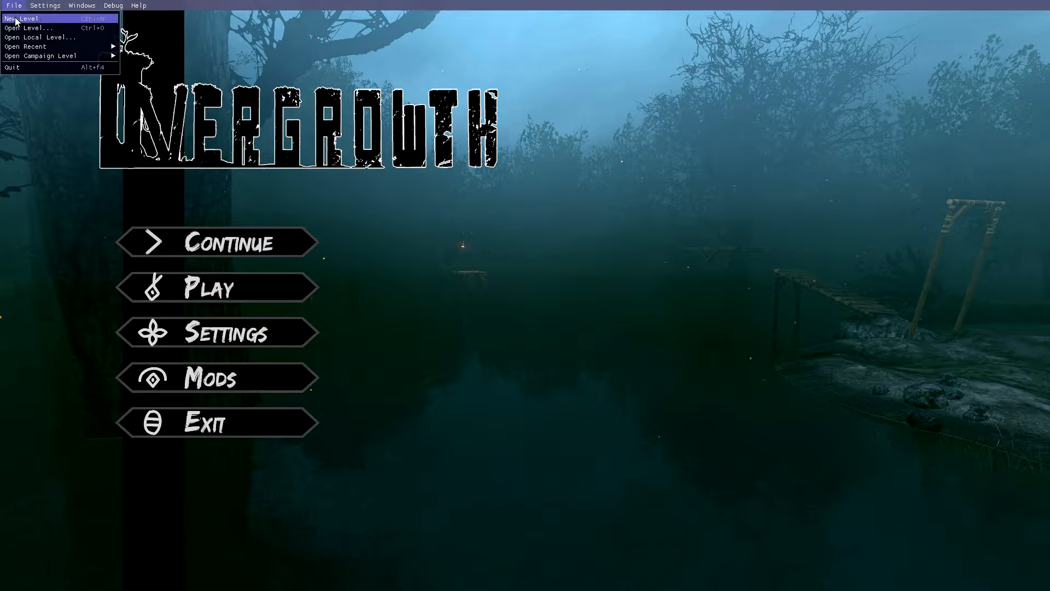
pyautogui.click(24, 17)
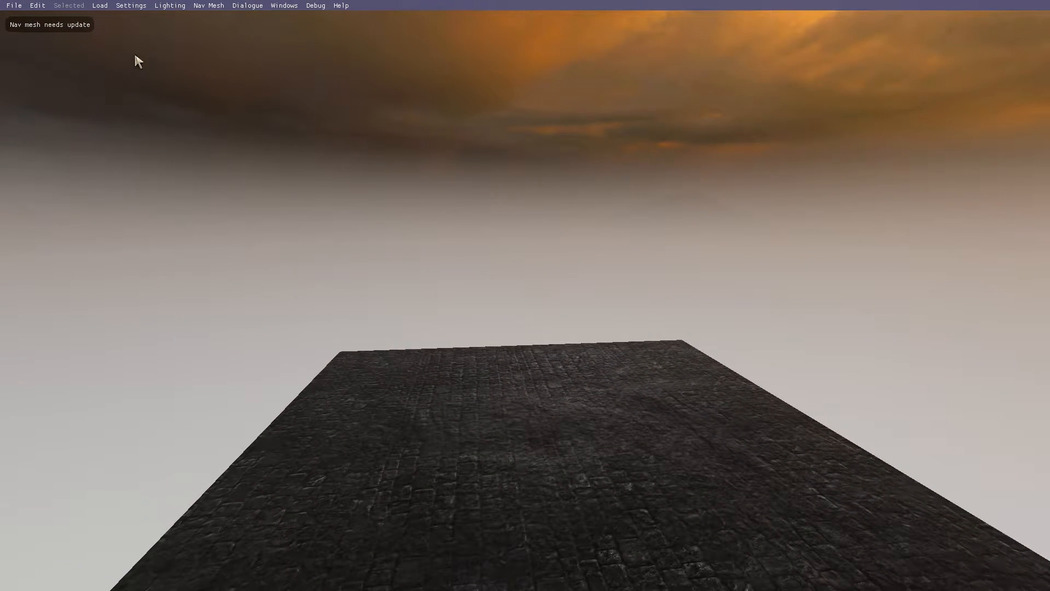
pyautogui.moveTo(108, 7)
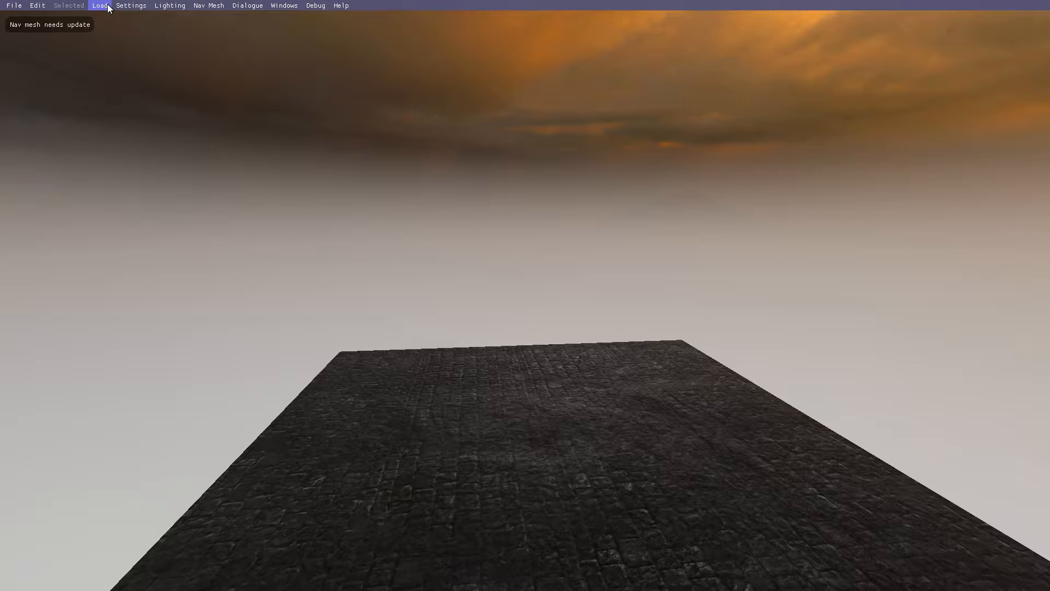
# Load a guard character from the Load menu and place it on the platform.
pyautogui.click(99, 5)
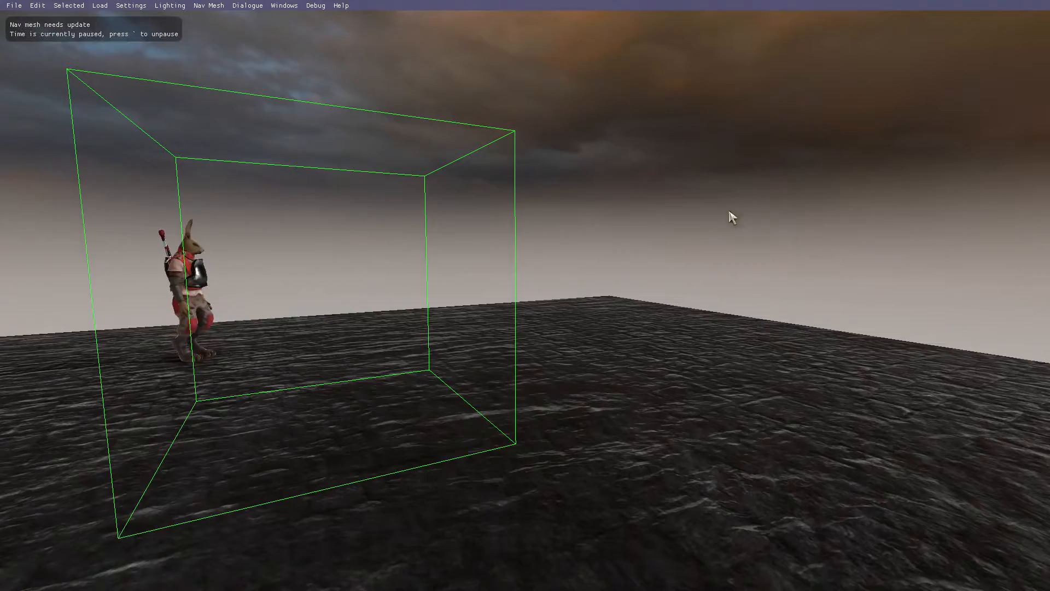
pyautogui.click(101, 6)
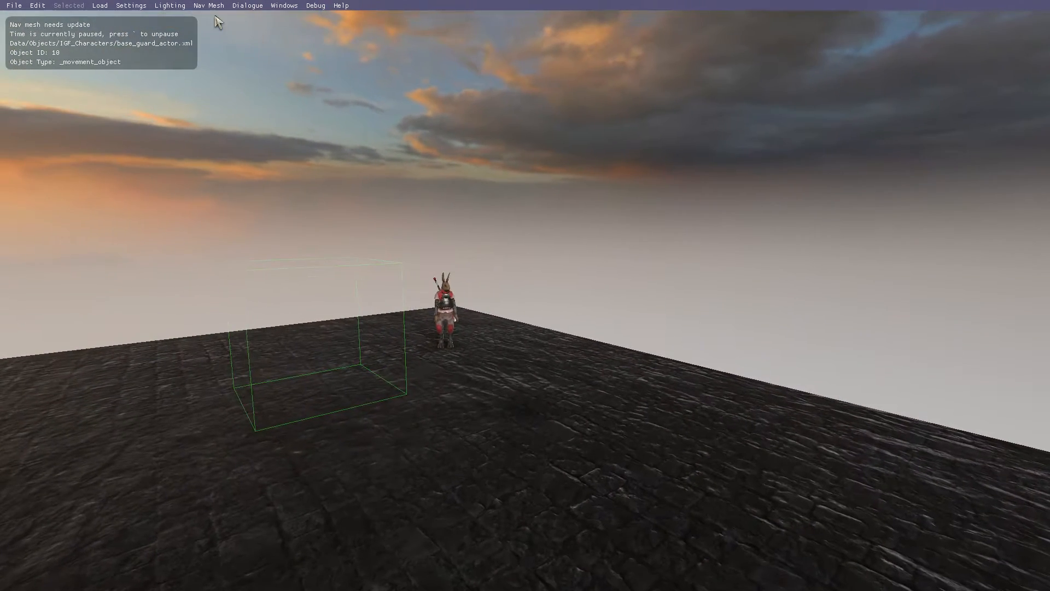
# Load the Male Rabbit Guard from Load > Character and place it.
pyautogui.click(99, 6)
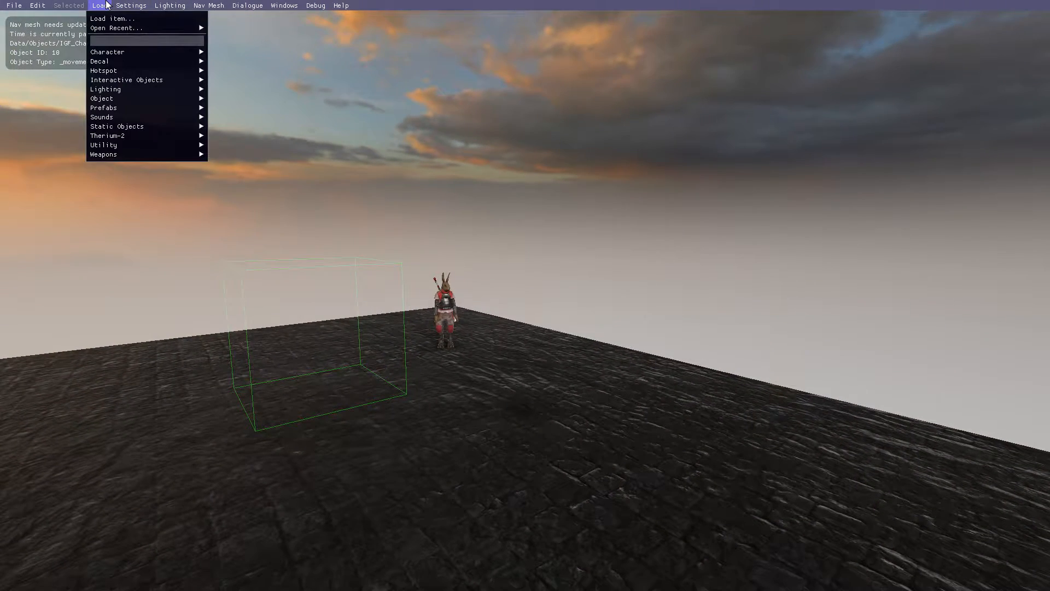
pyautogui.moveTo(109, 19)
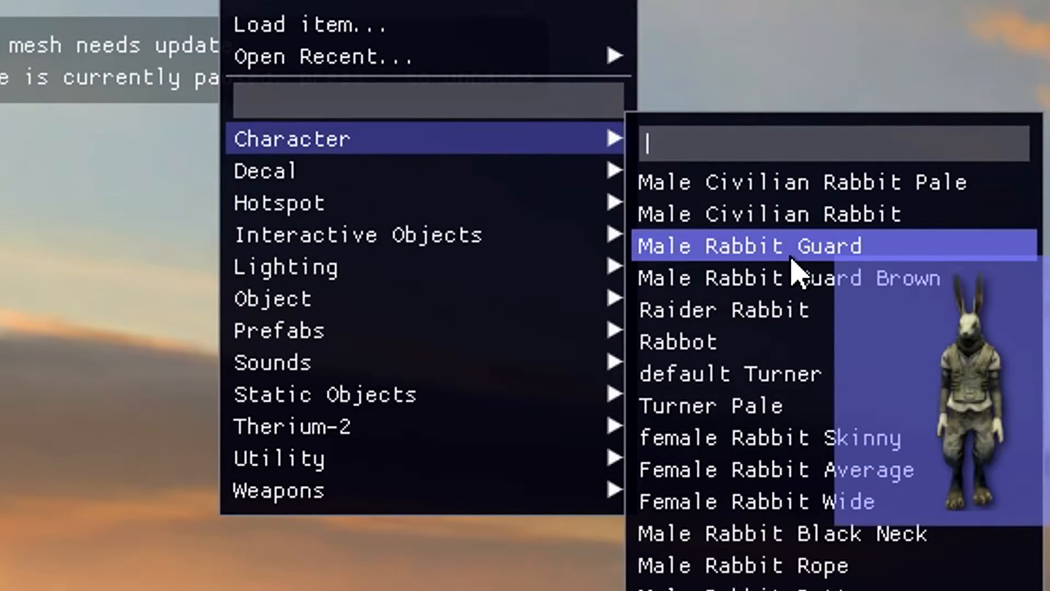
pyautogui.click(748, 247)
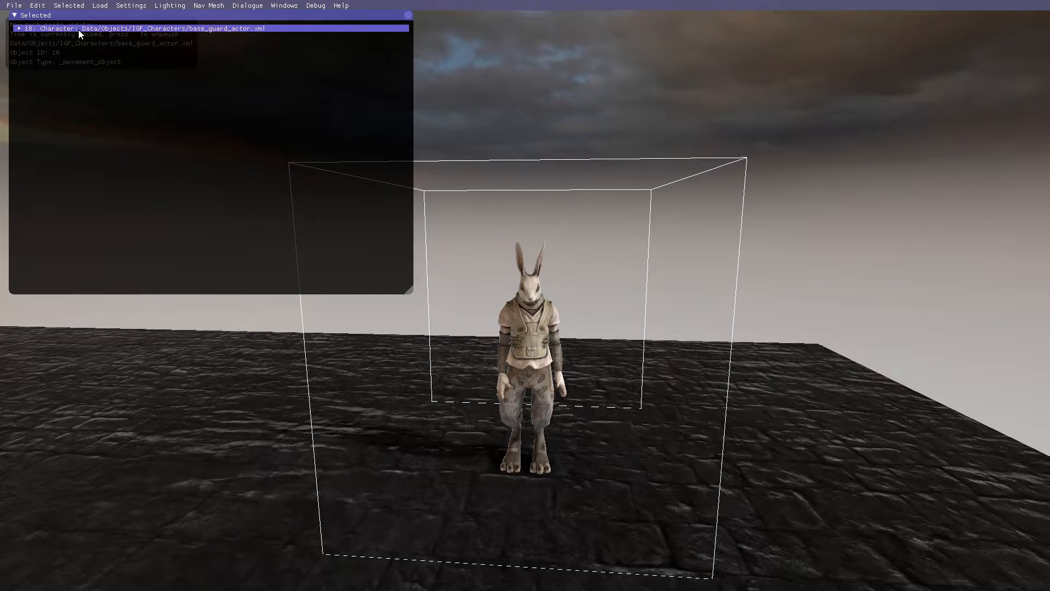
# Name the Male Rabbit Guard 'Test Rabbit' and close the Selected window.
pyautogui.click(22, 28)
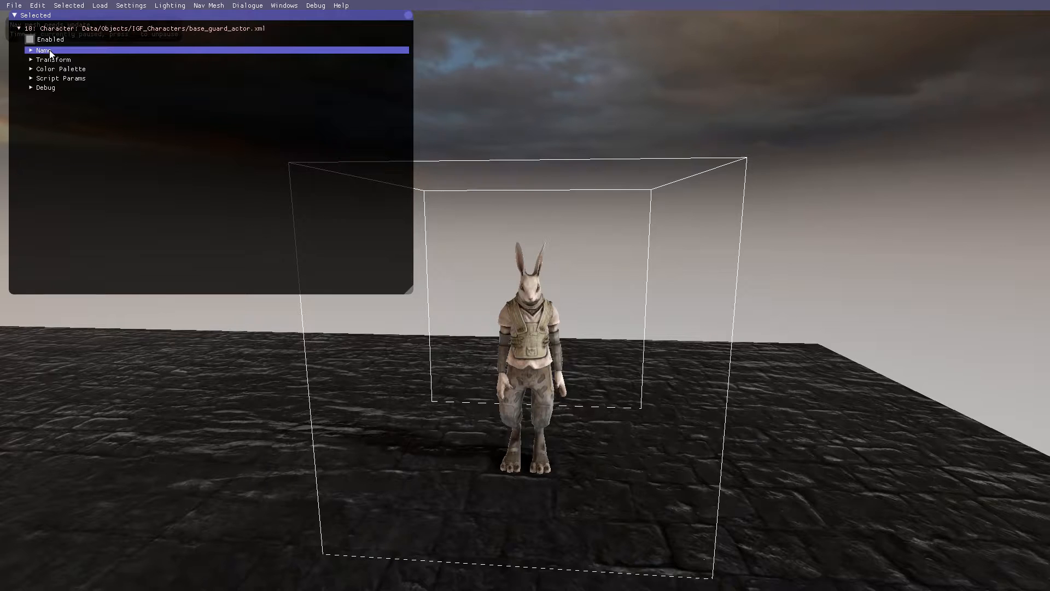
pyautogui.click(39, 50)
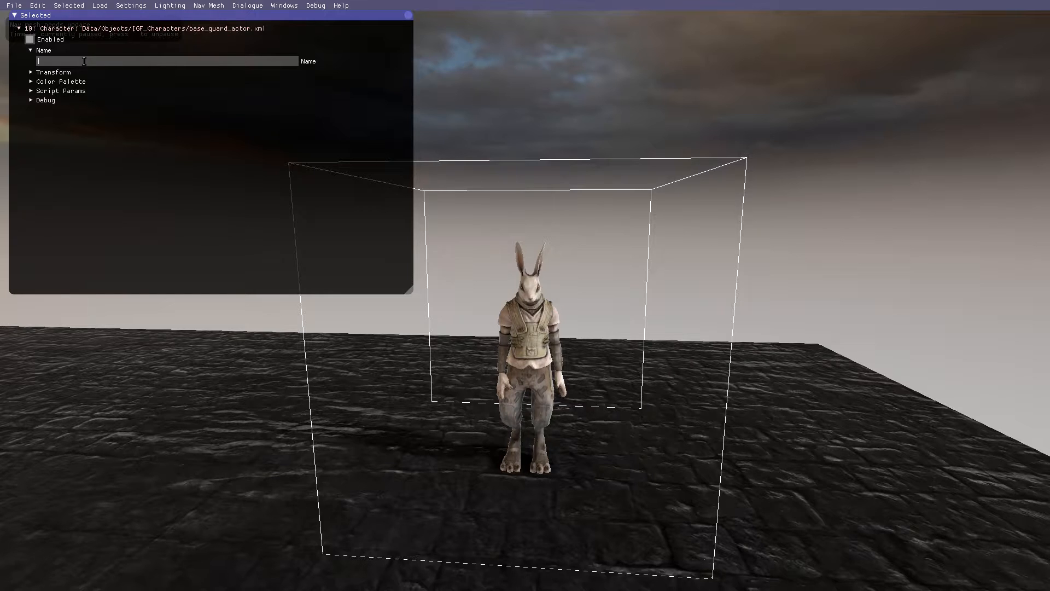
pyautogui.write('Test')
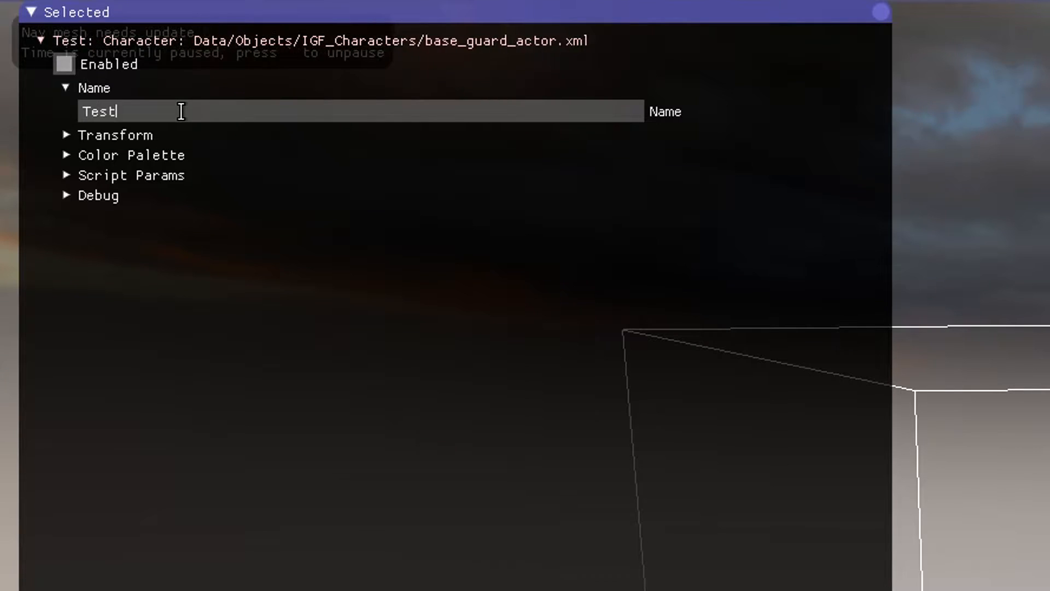
pyautogui.write('Rabbit')
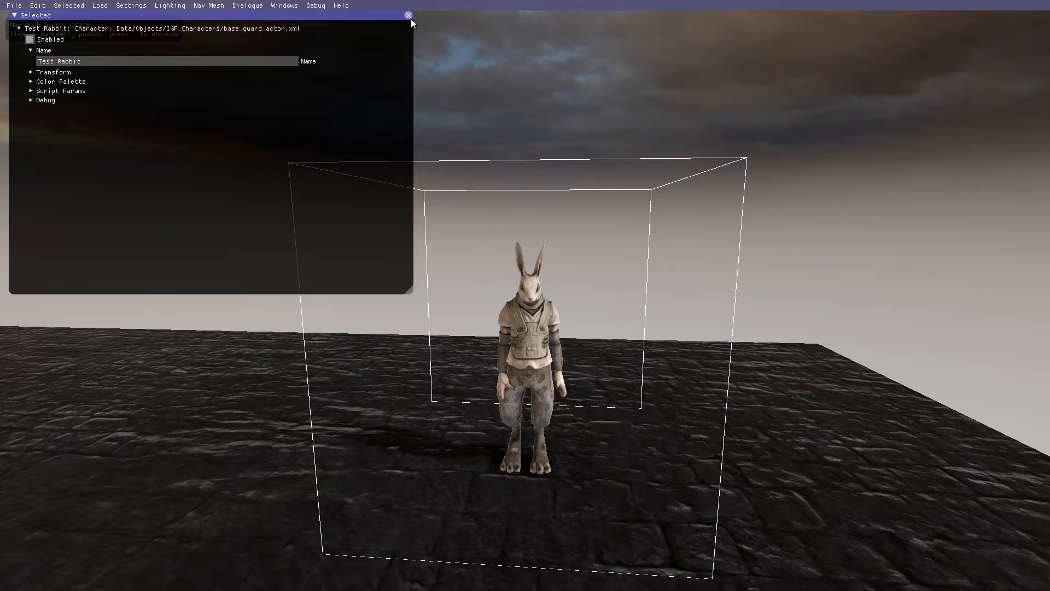
pyautogui.click(409, 15)
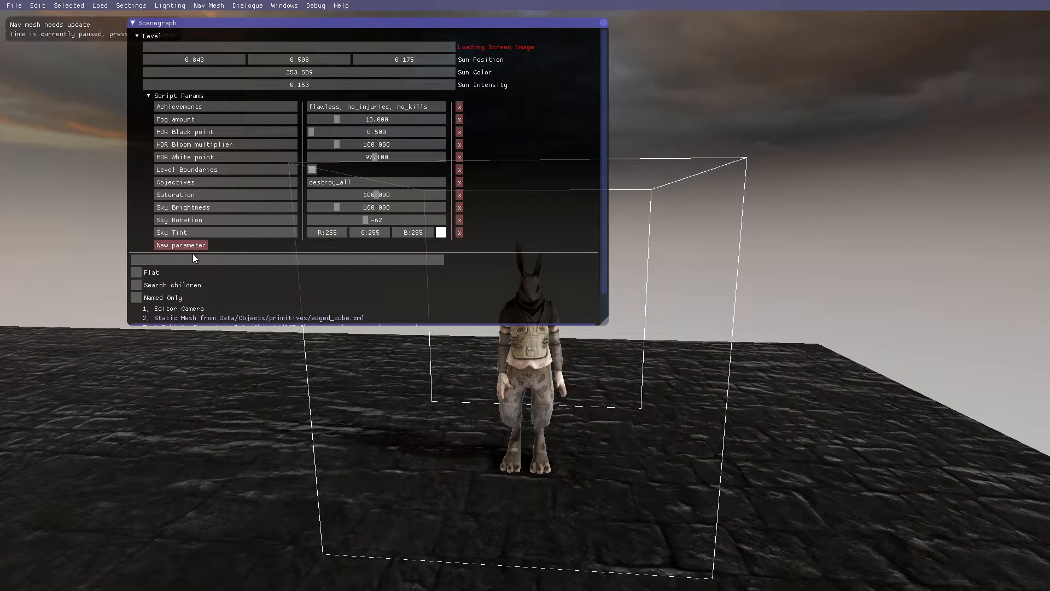
# Filter the Scenegraph by 'Test' to list Test Rabbit, then close the Scenegraph.
pyautogui.click(288, 260)
pyautogui.write('T')
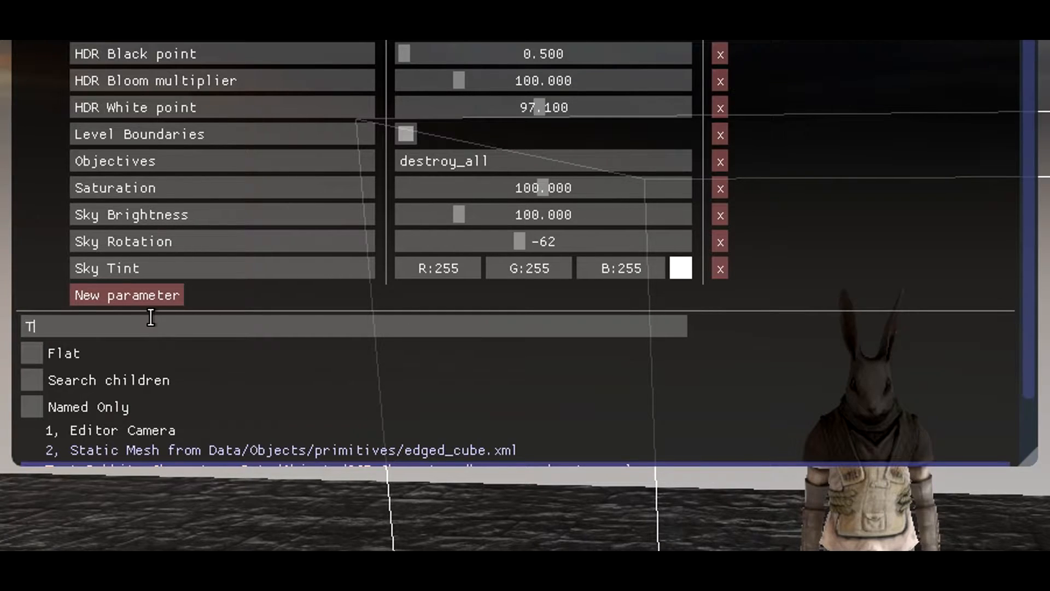
pyautogui.write('est')
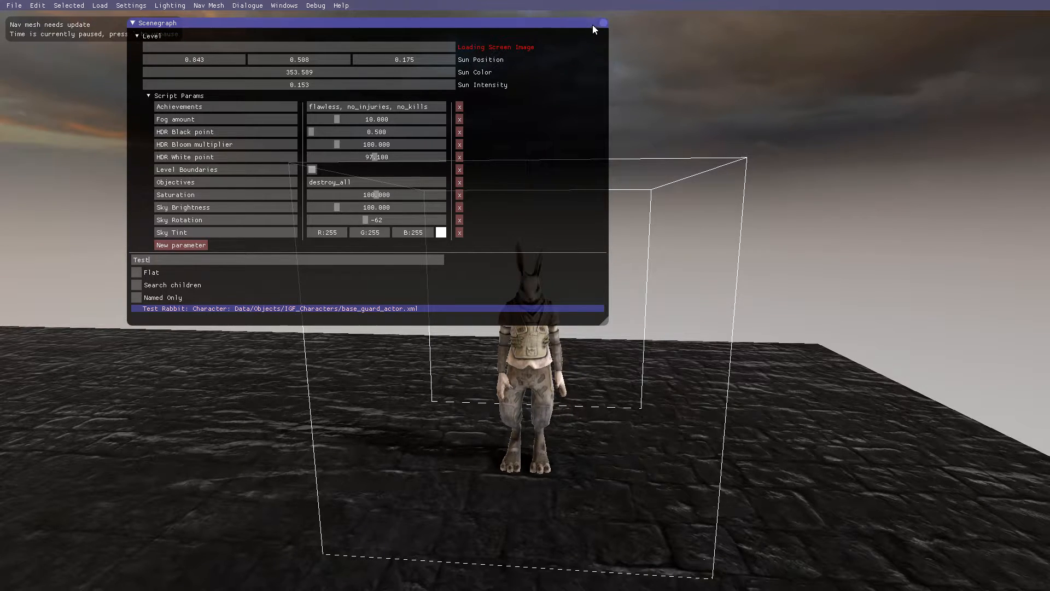
pyautogui.click(603, 21)
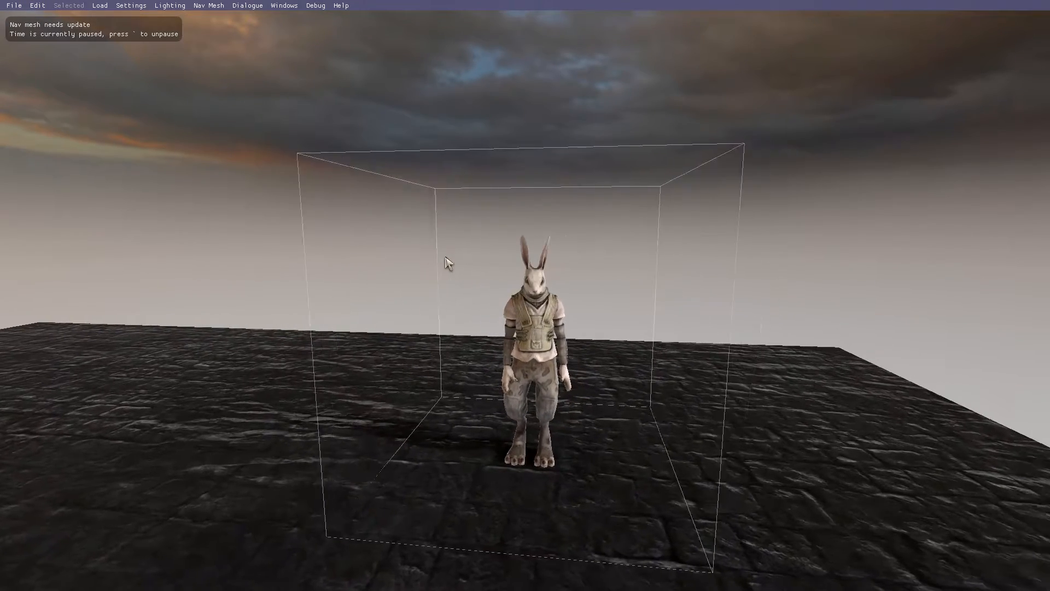
# Select Test Rabbit, collapse Name and Transform, and expand Script Params.
pyautogui.click(533, 320)
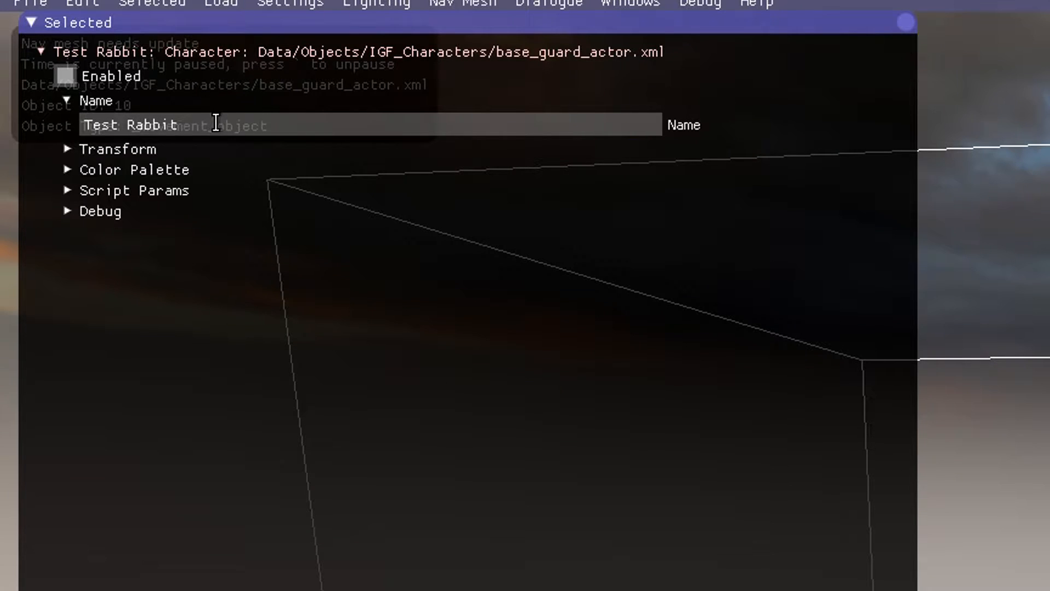
pyautogui.click(71, 100)
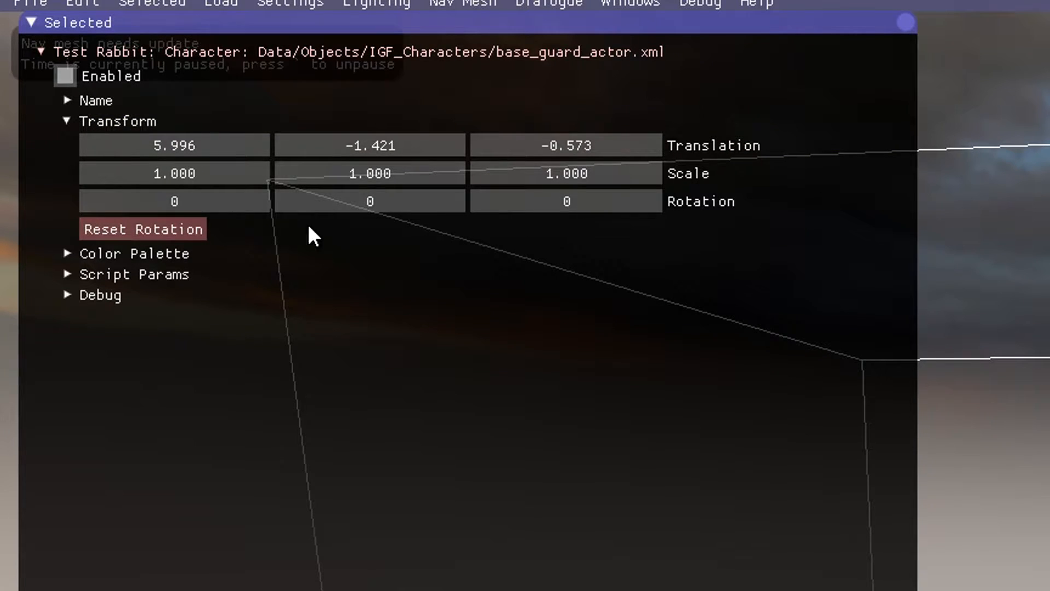
pyautogui.click(70, 121)
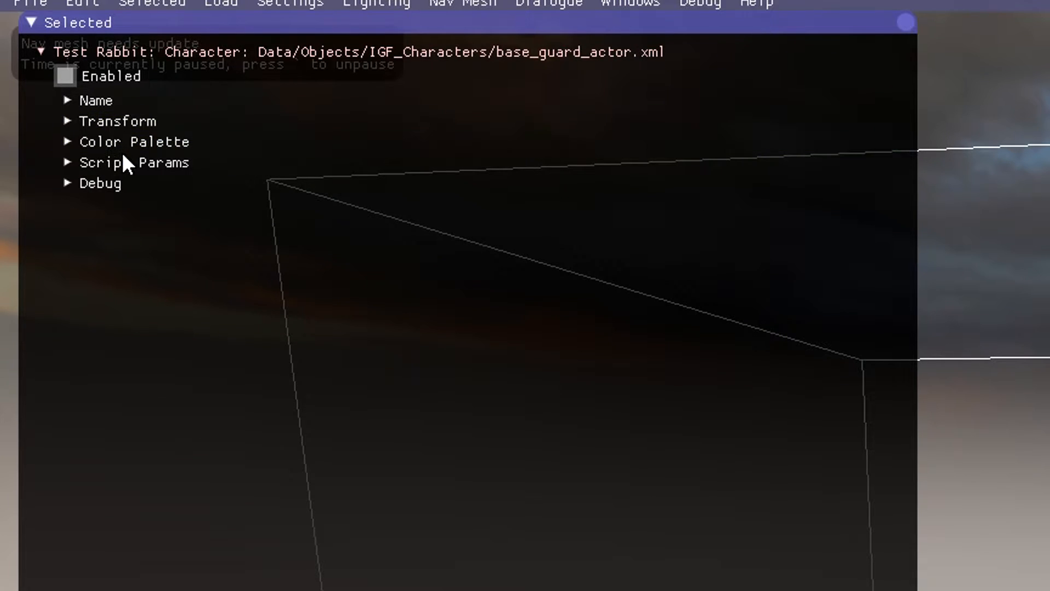
pyautogui.click(134, 162)
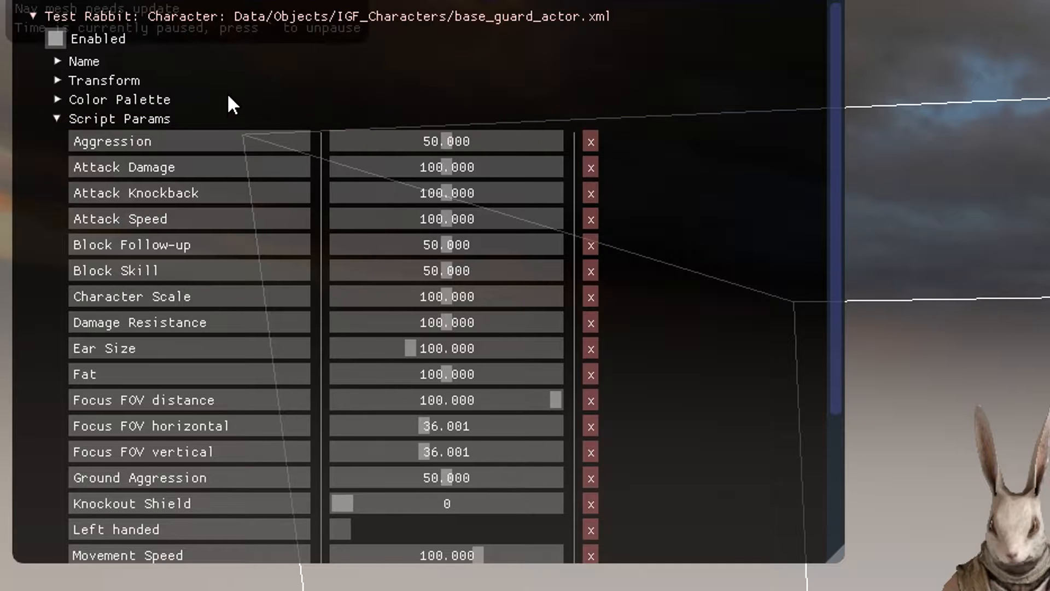
# Raise Ear Size to about 112 and push up the Fat and Muscle sliders.
pyautogui.scroll(-3)
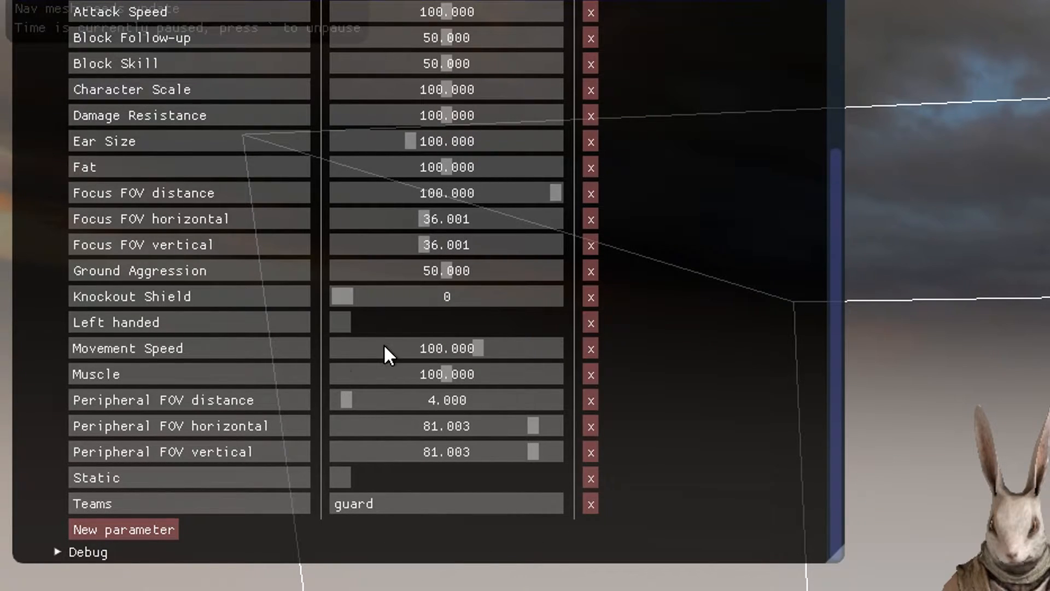
pyautogui.moveTo(410, 296)
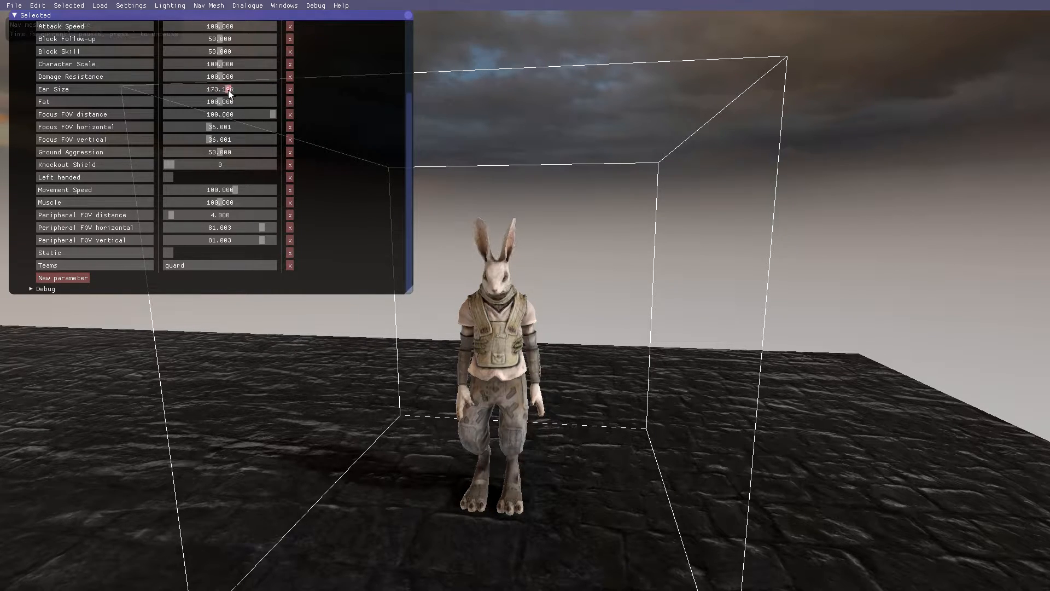
pyautogui.moveTo(235, 89); pyautogui.dragTo(218, 89)
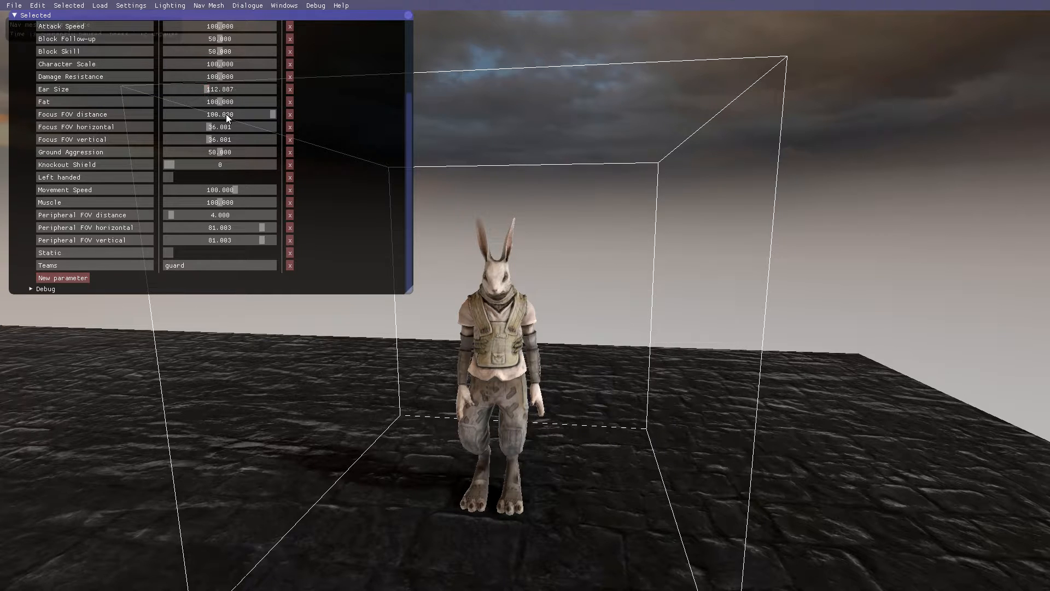
pyautogui.moveTo(235, 101); pyautogui.dragTo(269, 101)
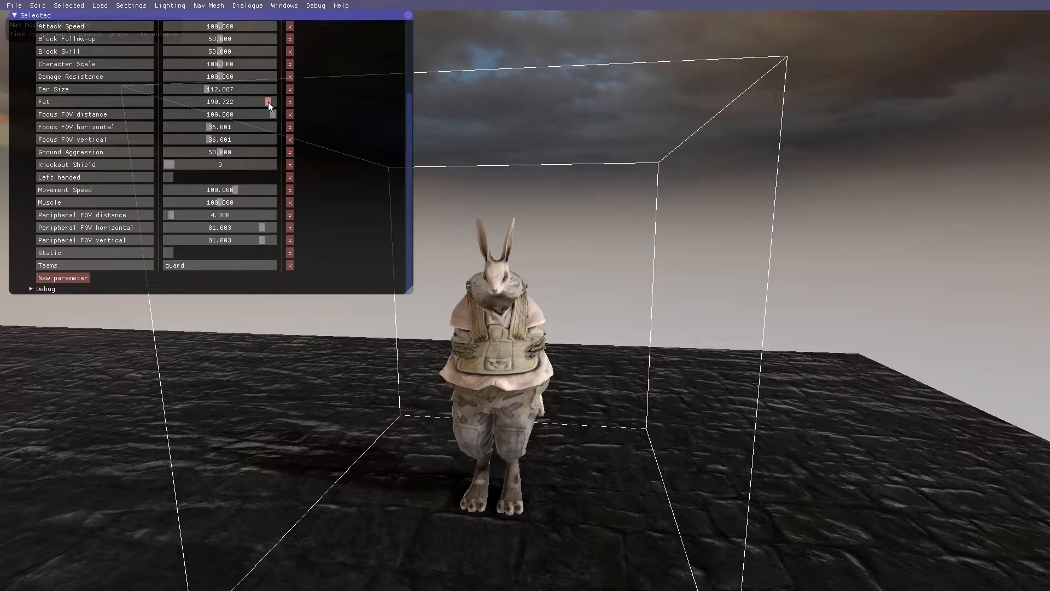
pyautogui.moveTo(268, 102); pyautogui.dragTo(196, 102)
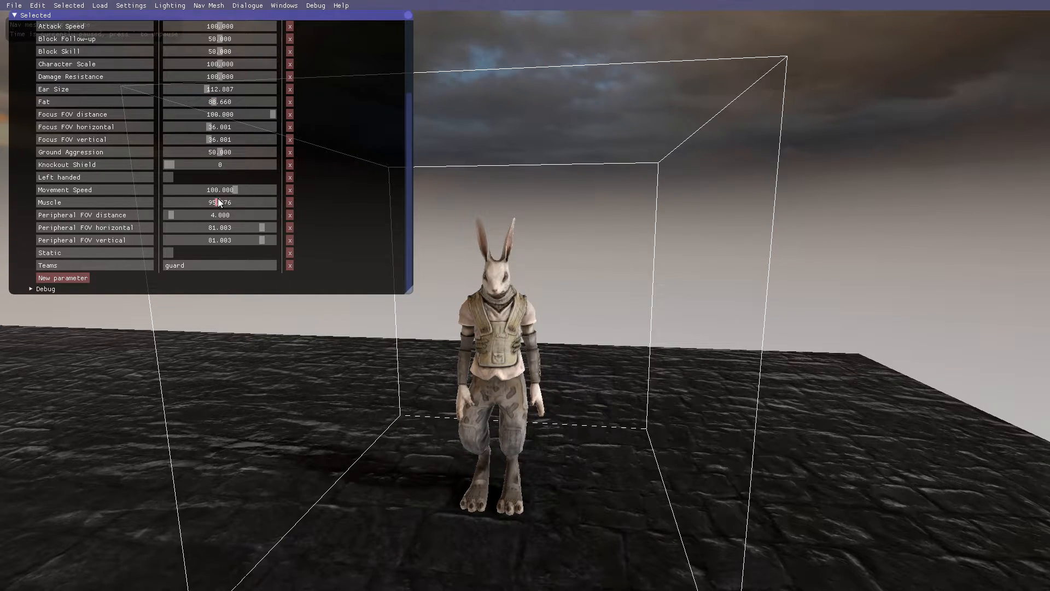
pyautogui.moveTo(218, 202); pyautogui.dragTo(227, 203)
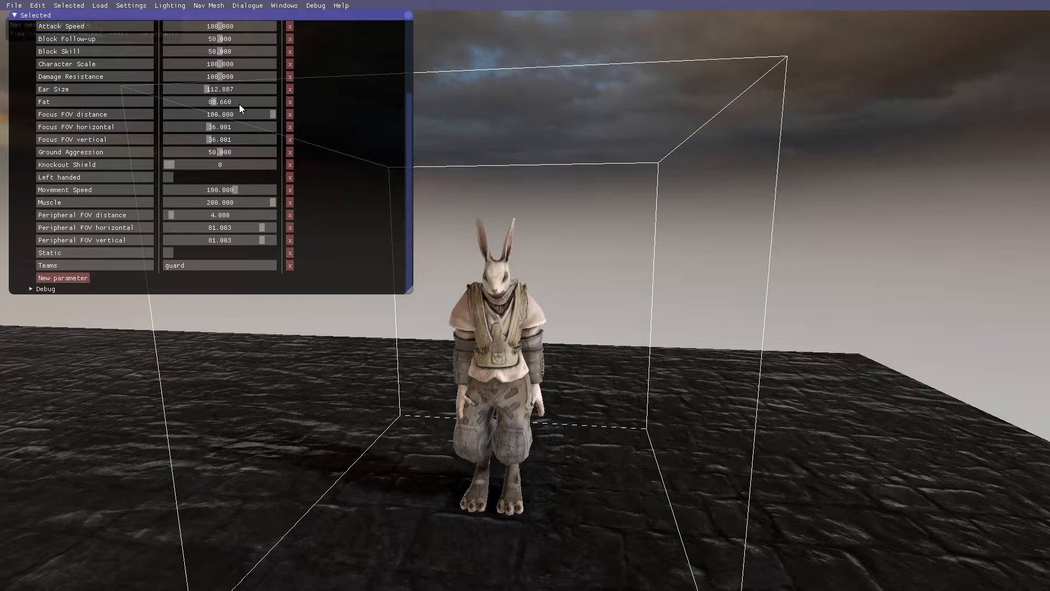
pyautogui.moveTo(235, 101); pyautogui.dragTo(272, 101)
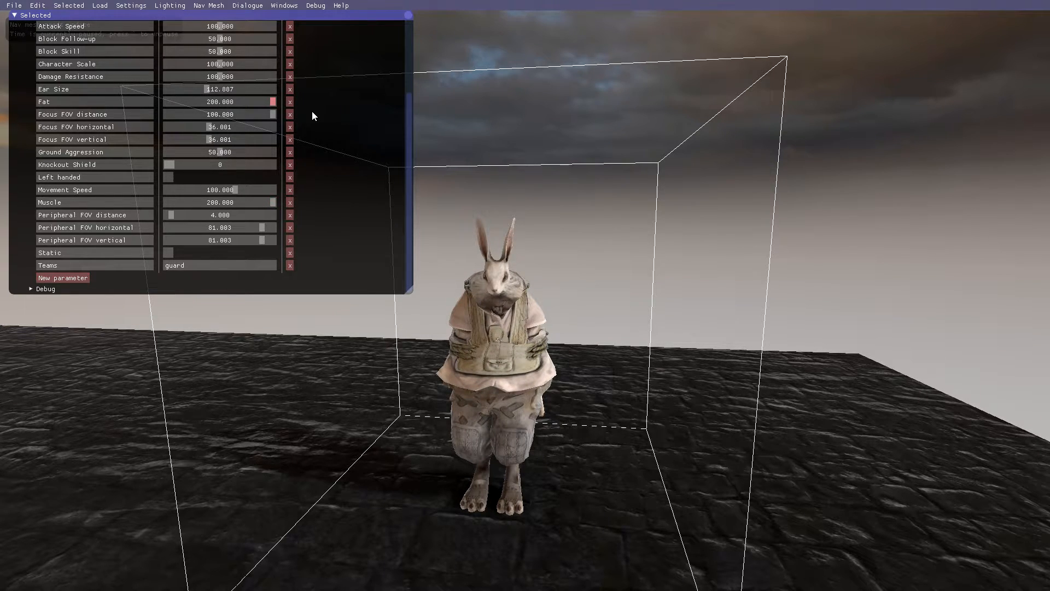
pyautogui.moveTo(272, 101); pyautogui.dragTo(179, 102)
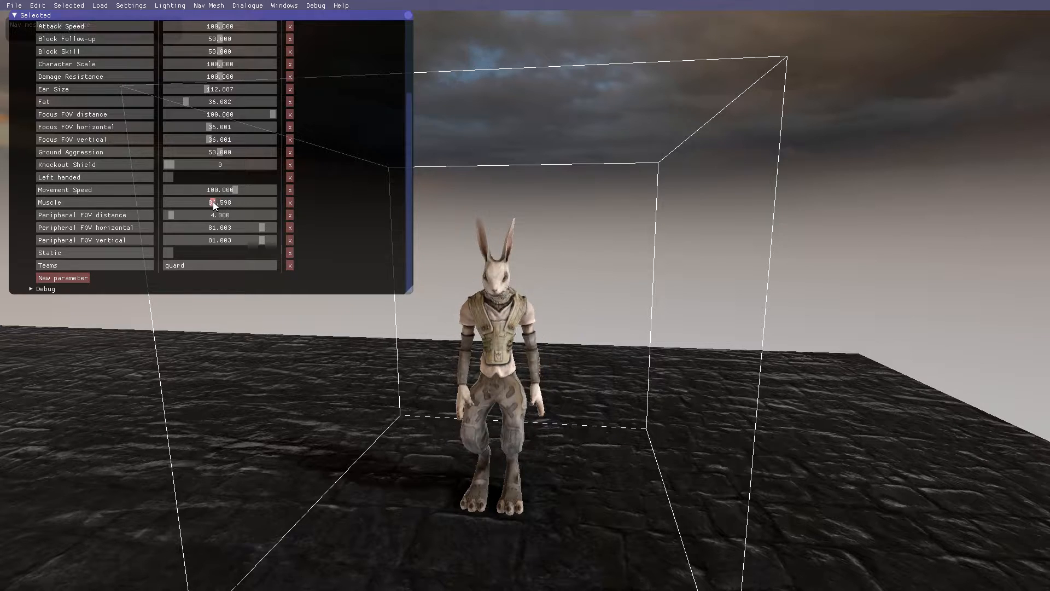
# Drag the Muscle slider back down toward its default.
pyautogui.moveTo(214, 203); pyautogui.dragTo(177, 203)
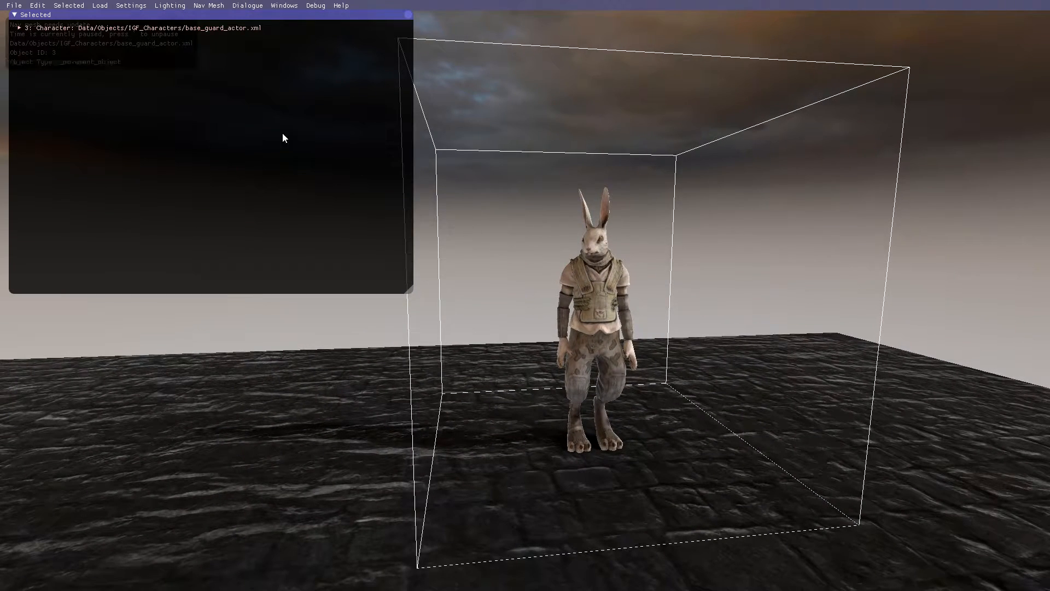
# Change Test Rabbit's Teams script parameter from guard to turner.
pyautogui.click(20, 26)
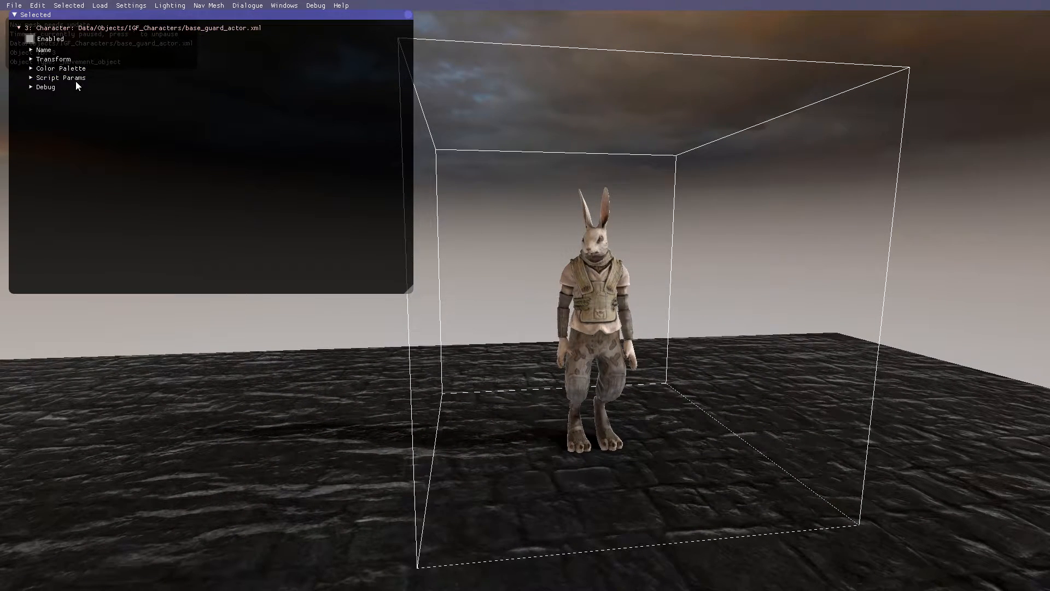
pyautogui.click(61, 78)
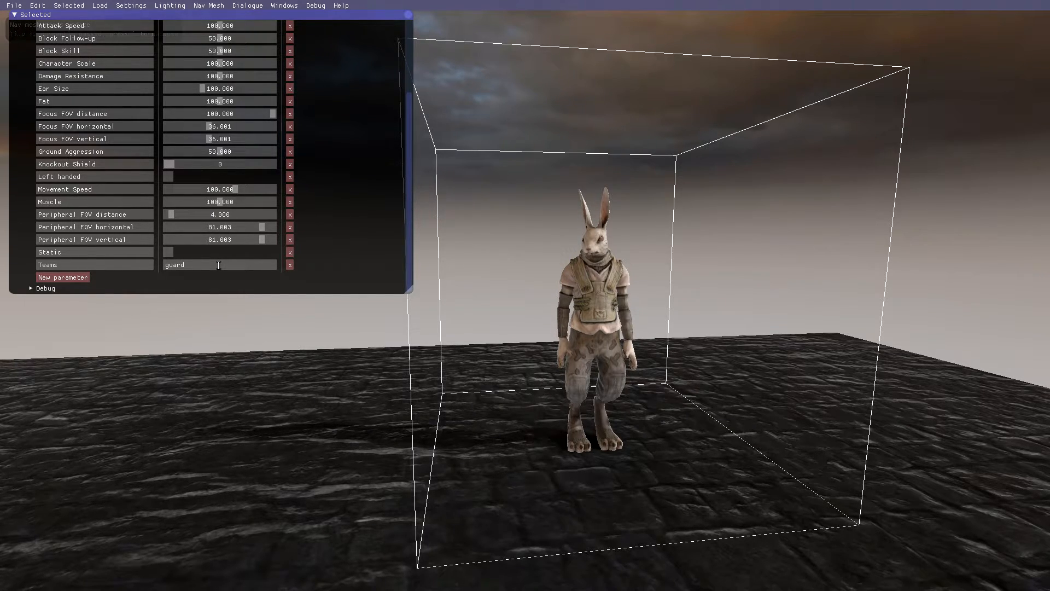
pyautogui.doubleClick(175, 265)
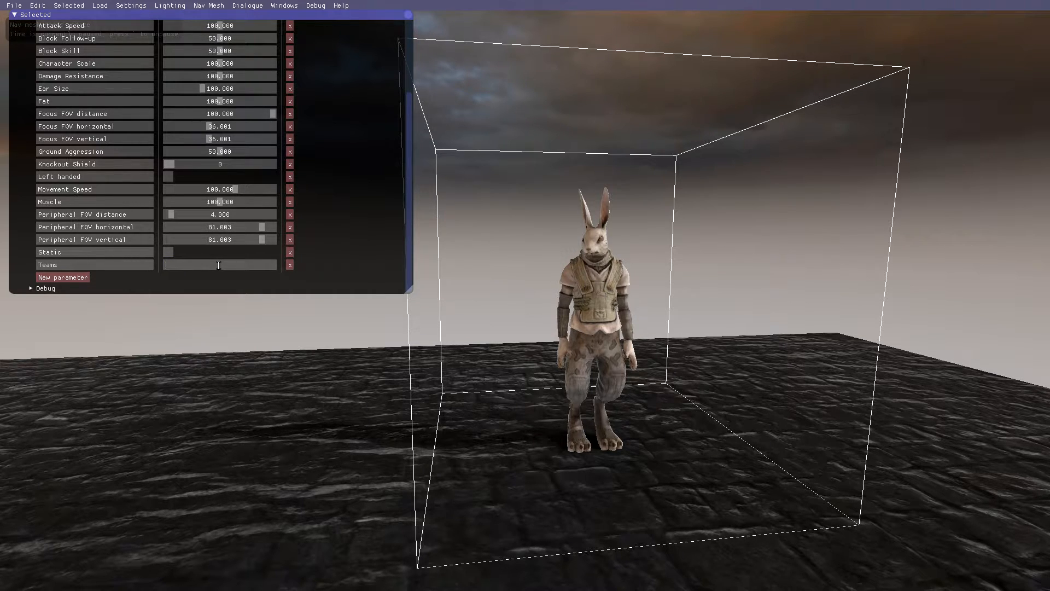
pyautogui.click(219, 264)
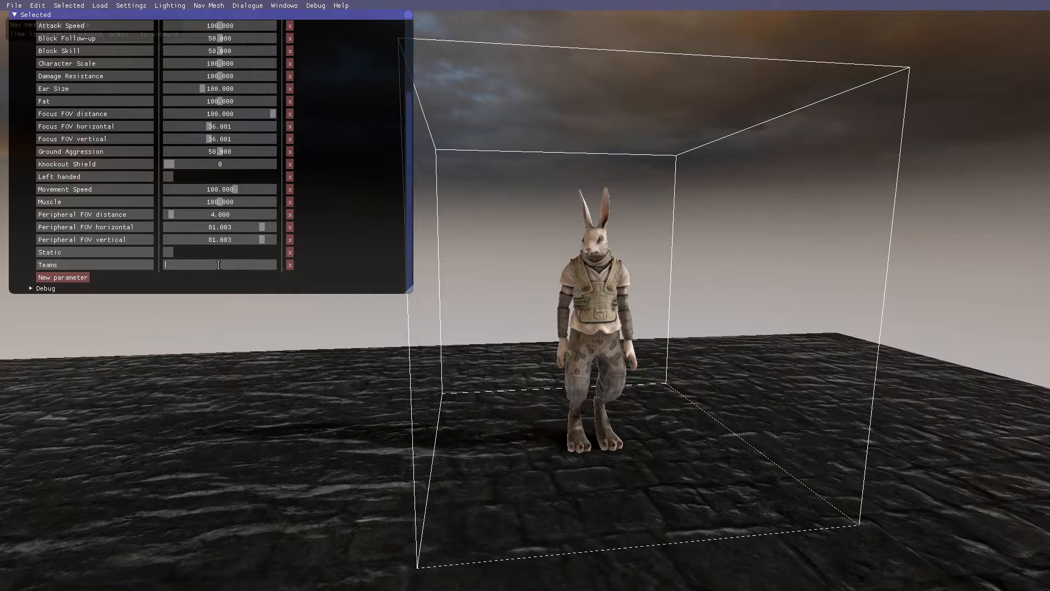
pyautogui.write('turner')
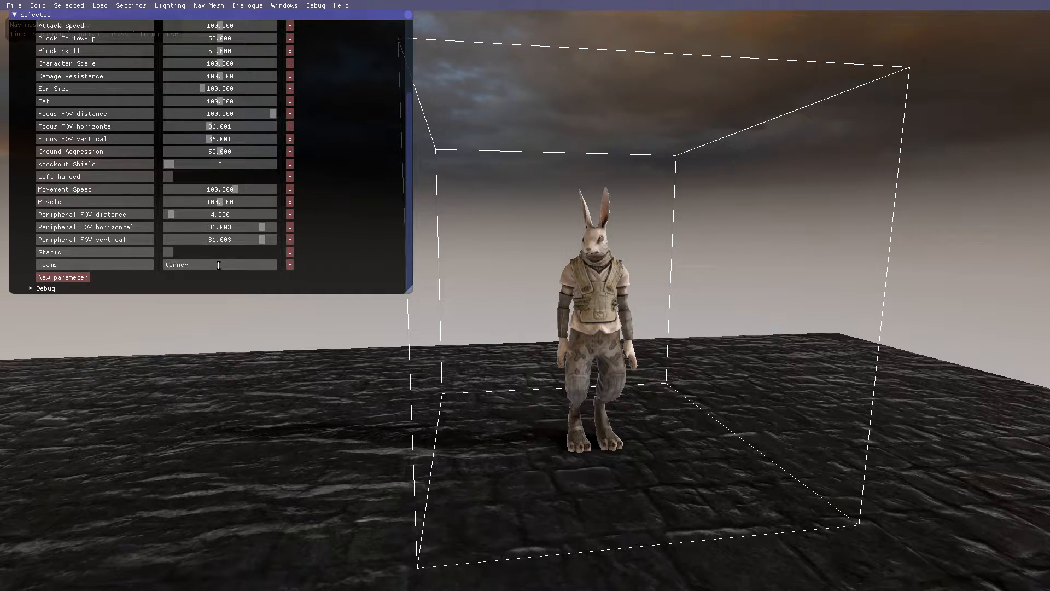
pyautogui.moveTo(605, 341)
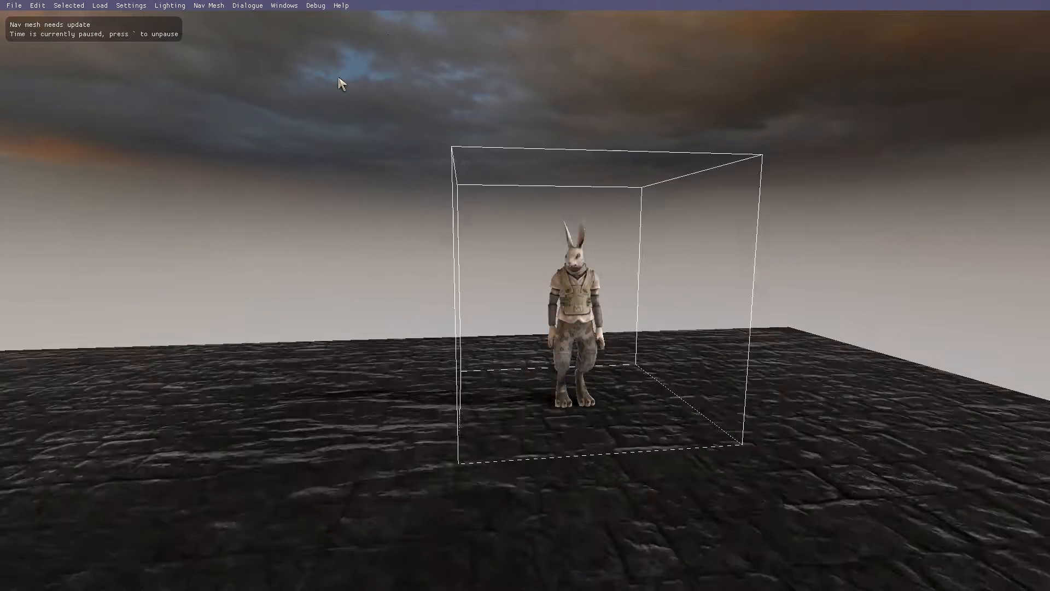
pyautogui.click(101, 5)
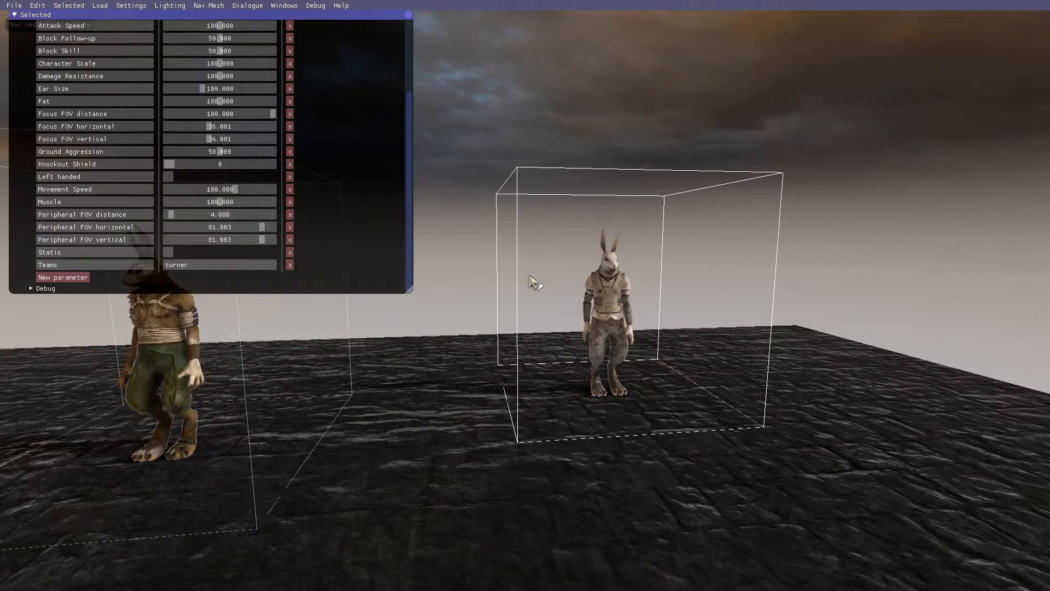
pyautogui.write('gul')
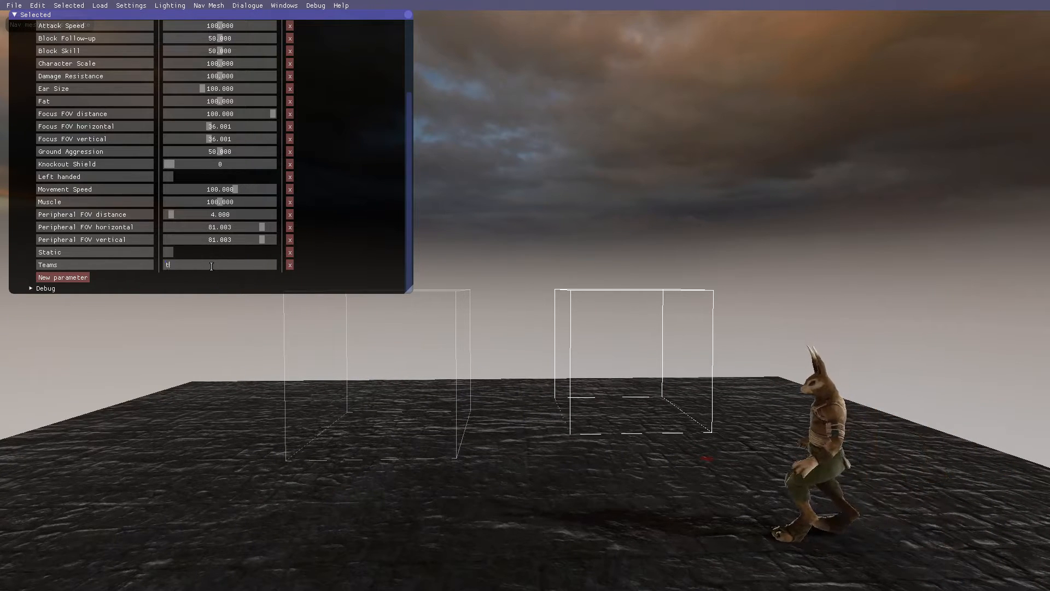
pyautogui.write('turner')
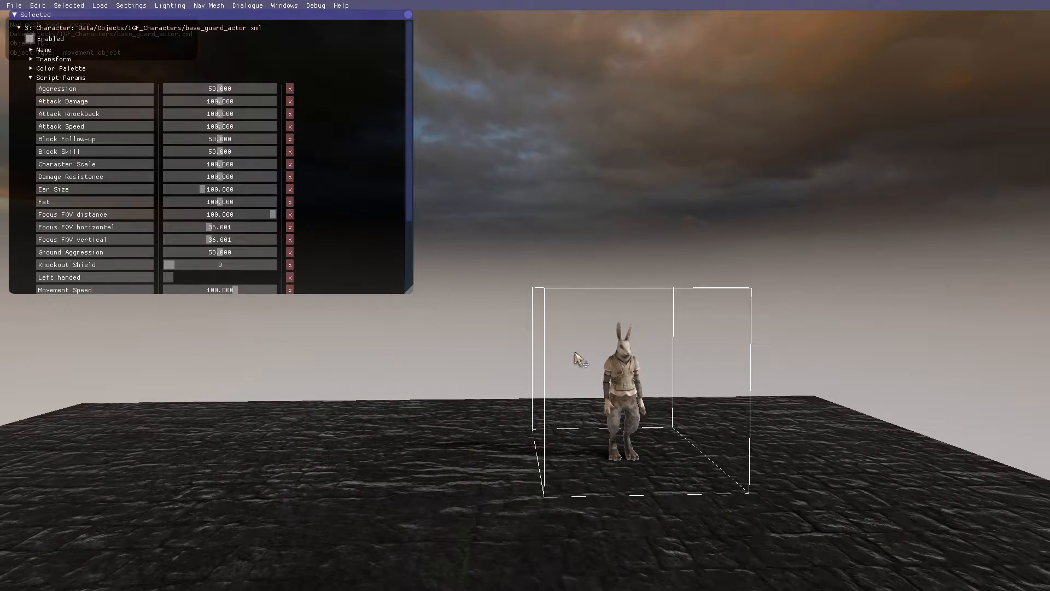
# Add an Armor script parameter to Test Rabbit with the value metal.
pyautogui.scroll(-3)
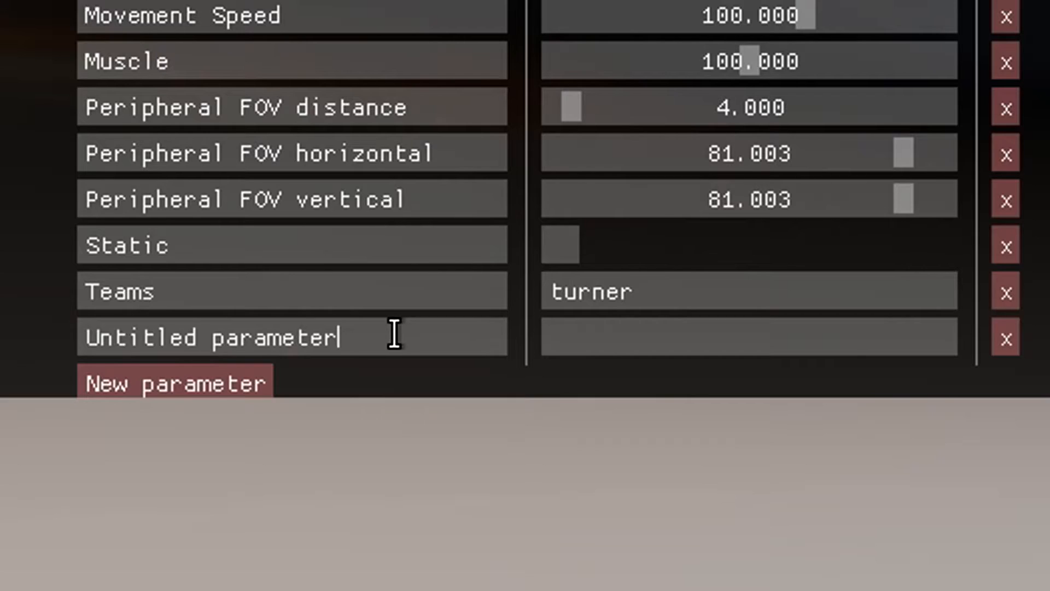
pyautogui.write('Armor')
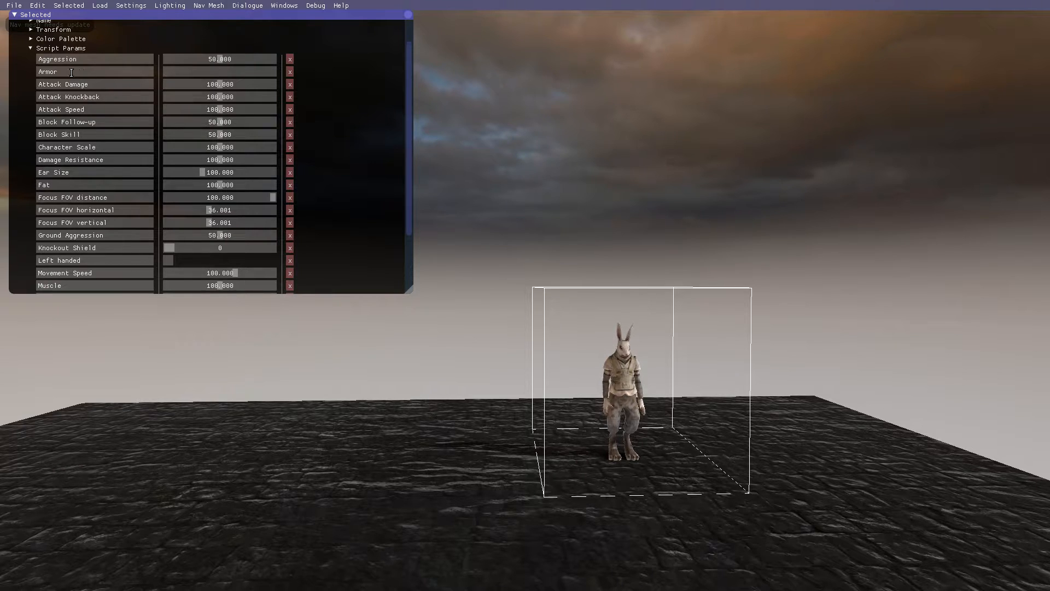
pyautogui.click(220, 71)
pyautogui.write('metal')
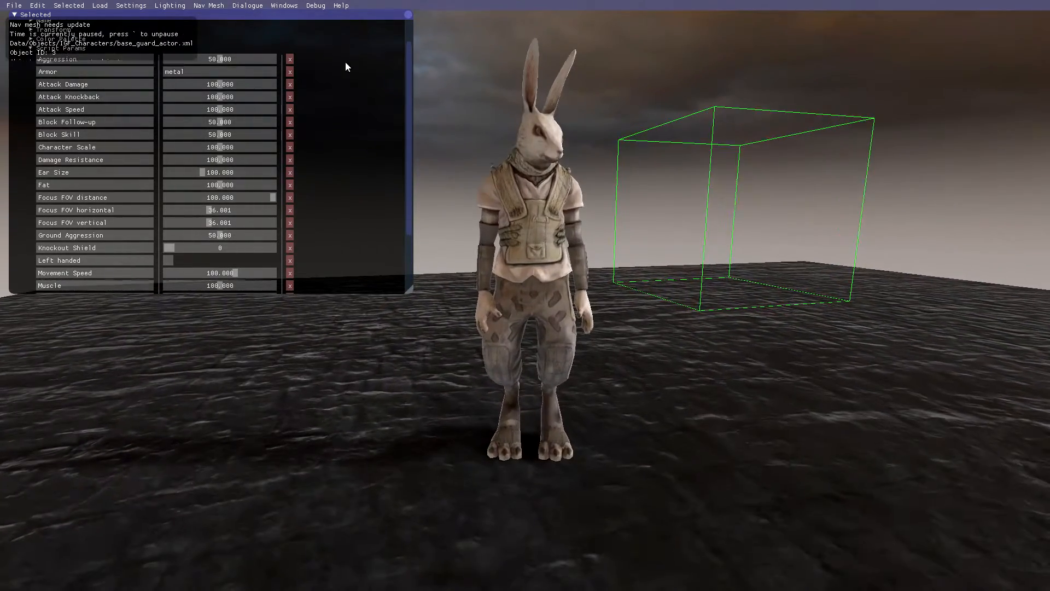
# Load dog_armor_breastplate and attach it to Test Rabbit's chest.
pyautogui.click(99, 5)
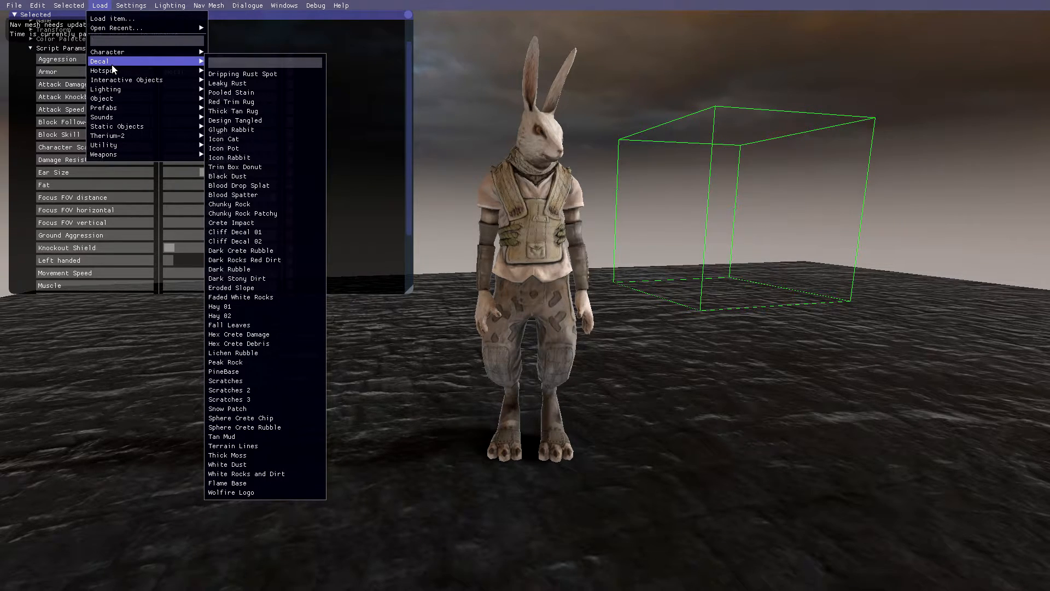
pyautogui.moveTo(112, 64)
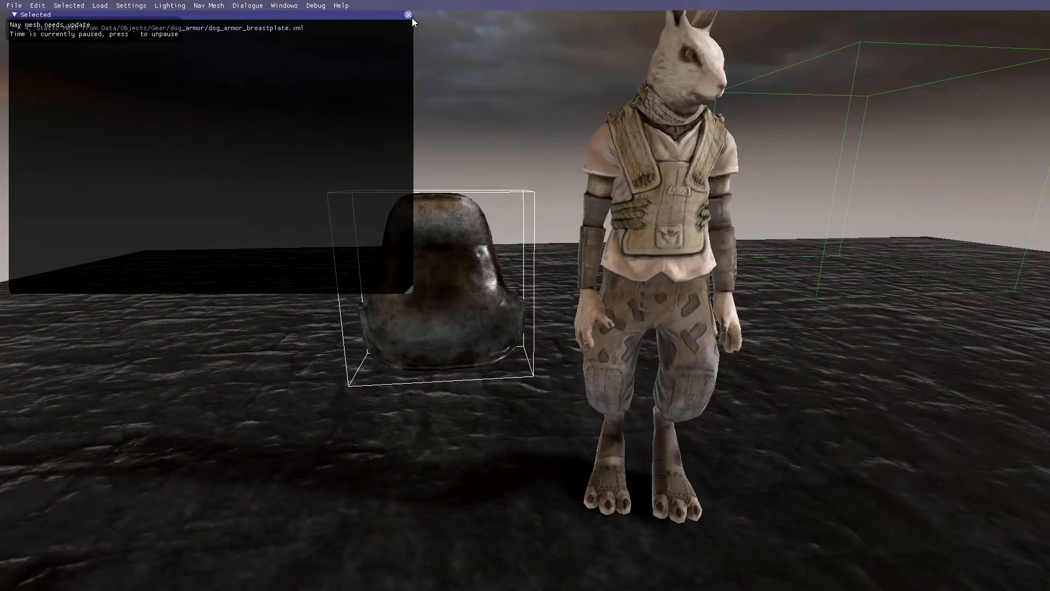
pyautogui.click(408, 15)
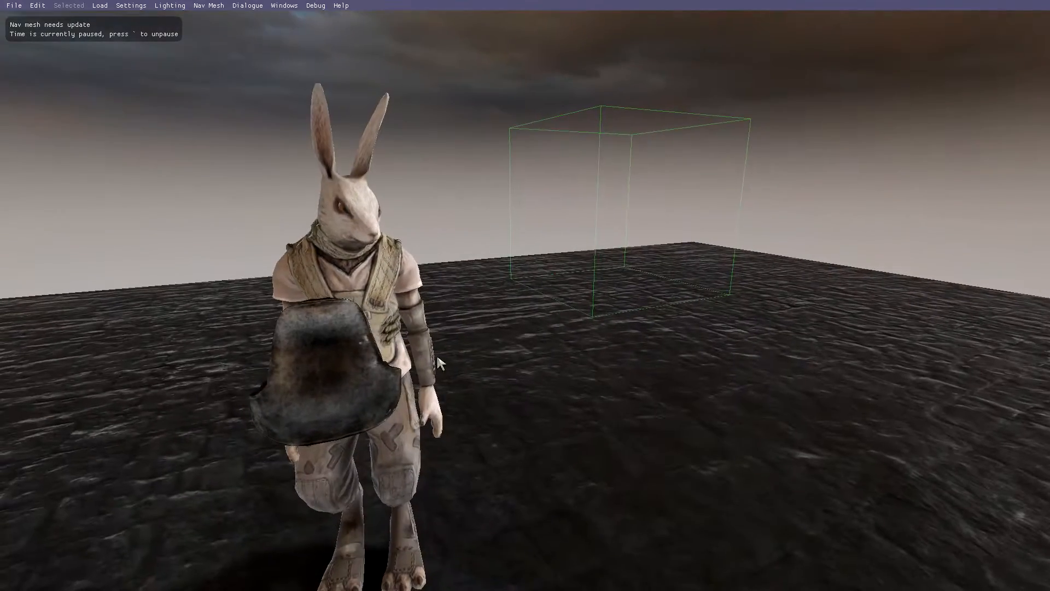
pyautogui.click(343, 275)
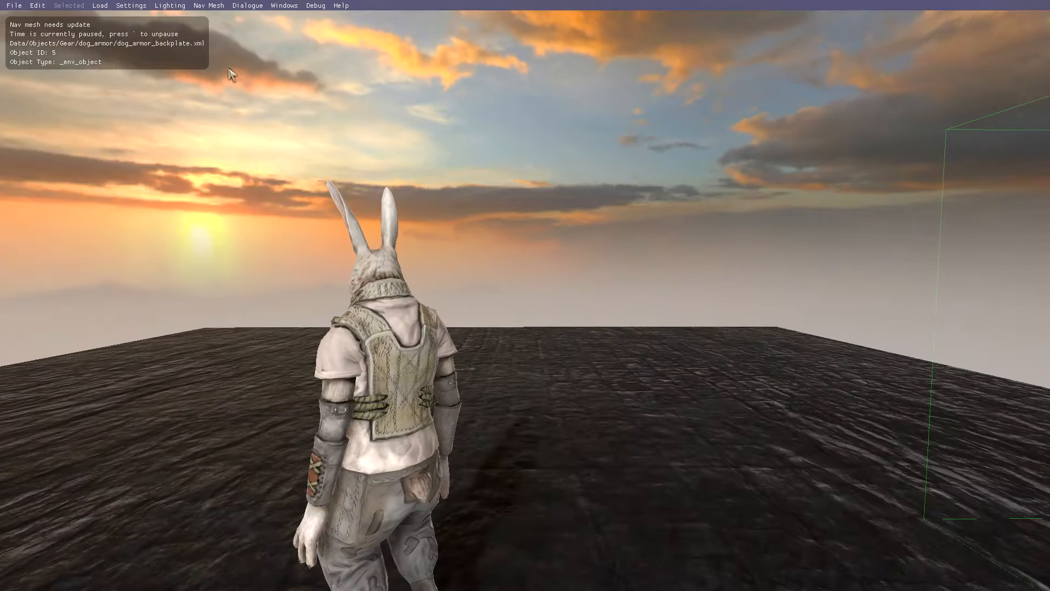
pyautogui.moveTo(101, 7)
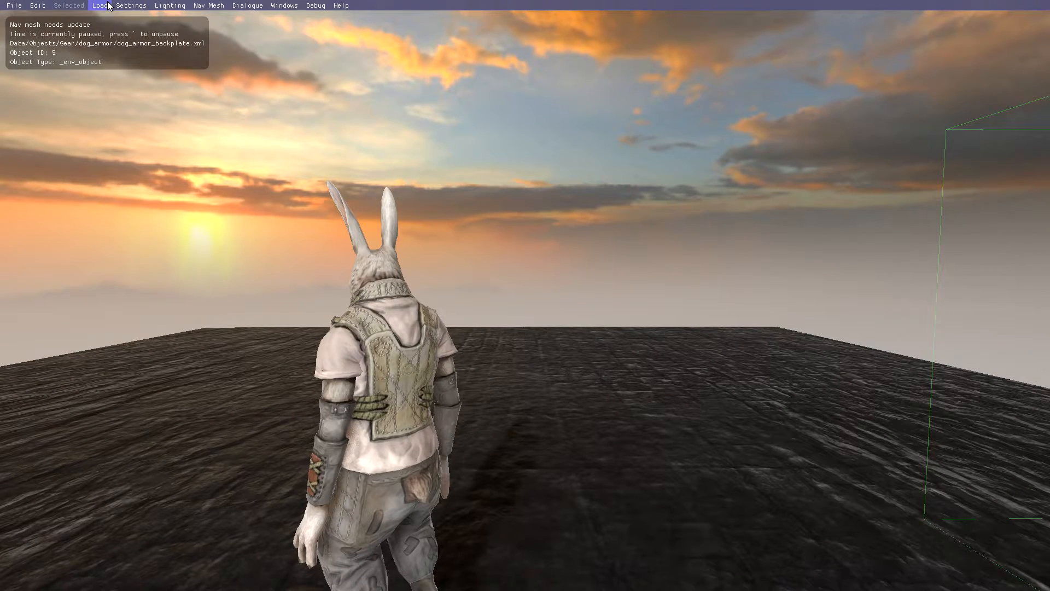
pyautogui.moveTo(129, 34)
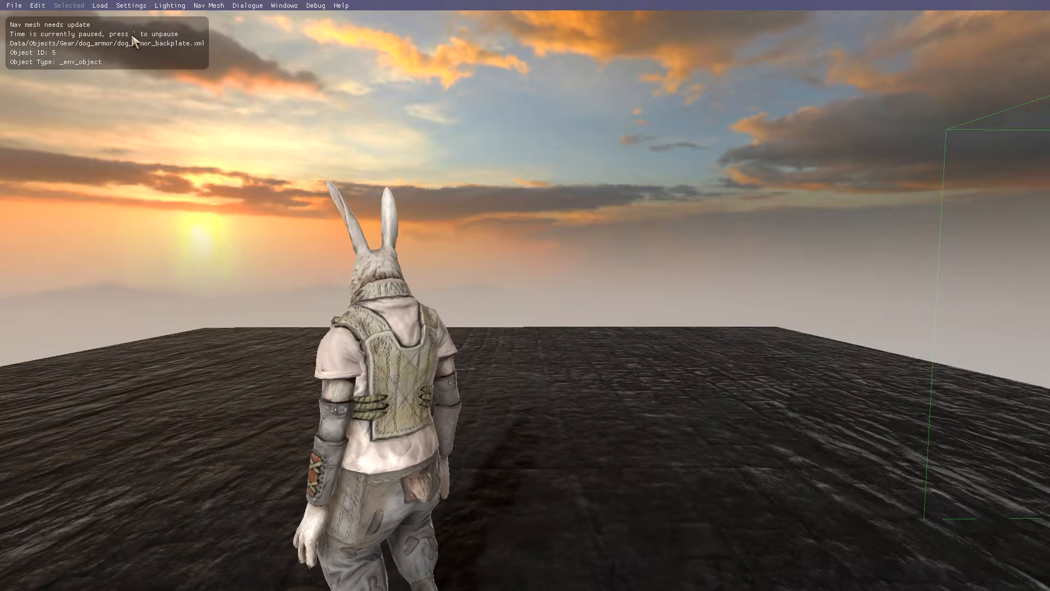
pyautogui.moveTo(217, 73)
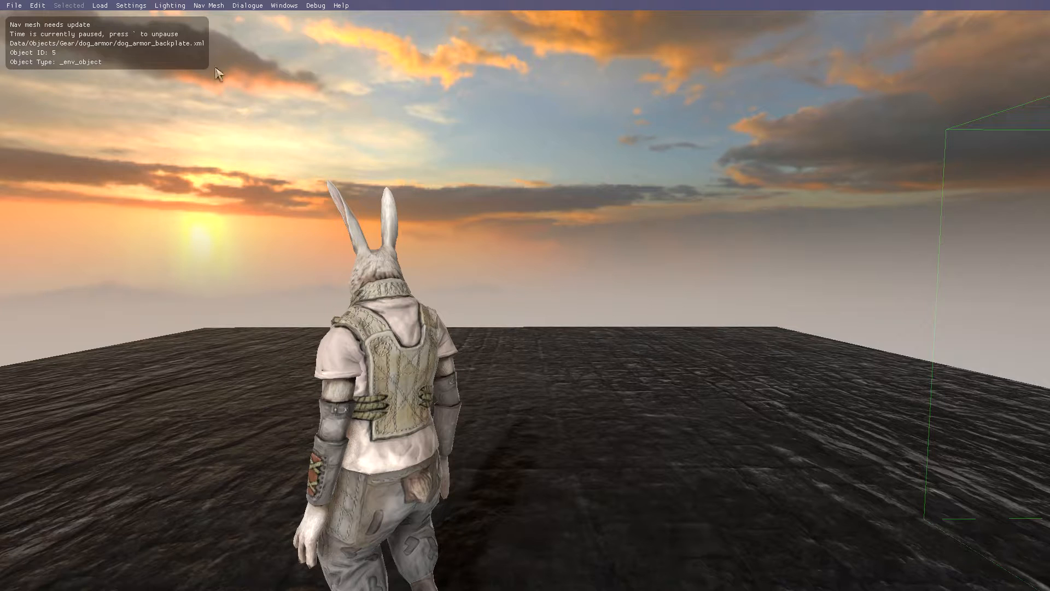
# Load the Pack2 wooden backpack onto the rabbit guard's back.
pyautogui.click(99, 6)
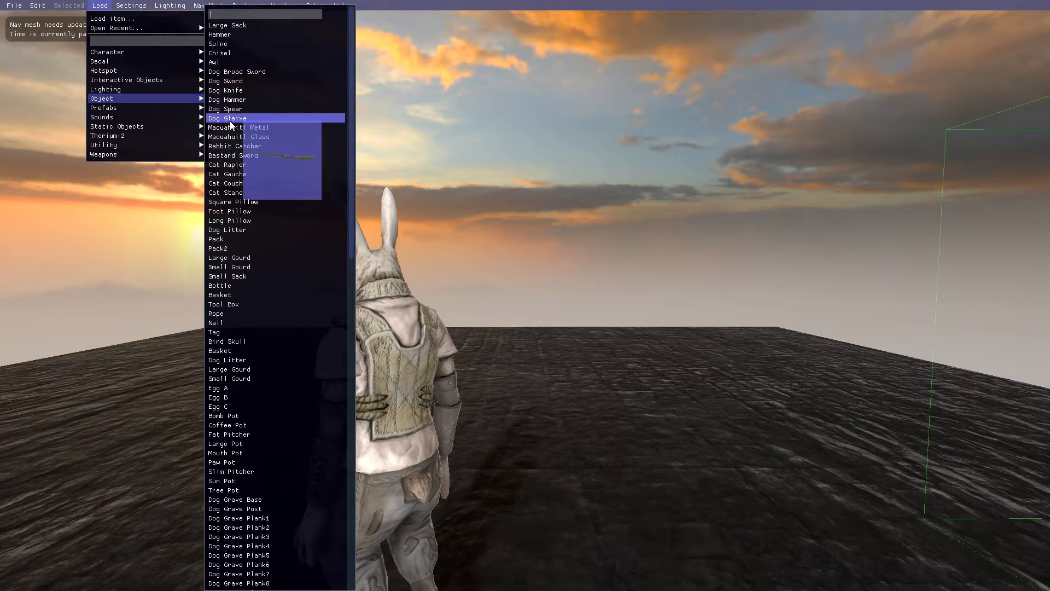
pyautogui.moveTo(227, 173)
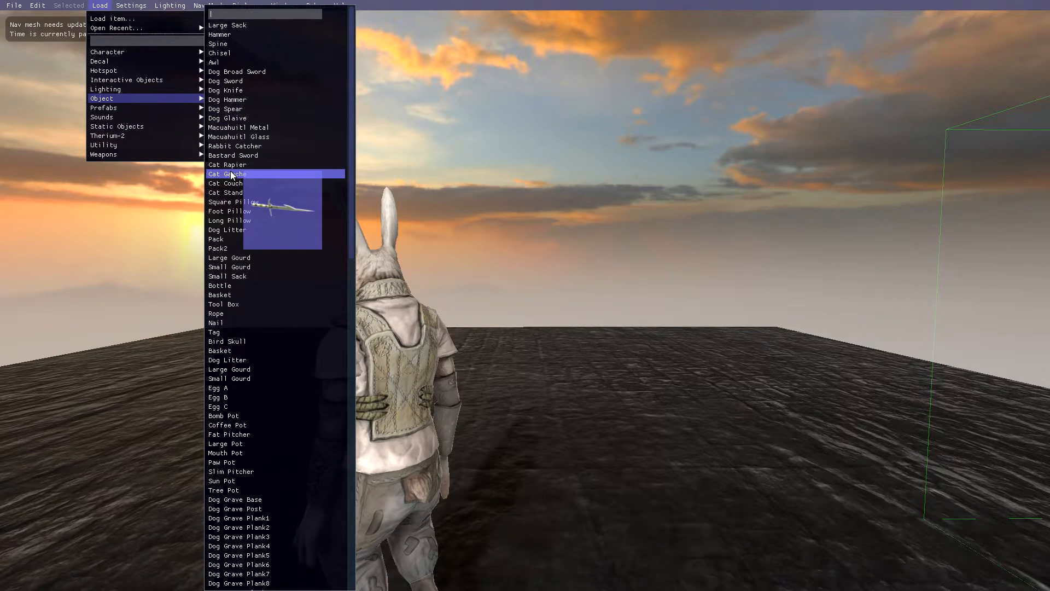
pyautogui.moveTo(217, 239)
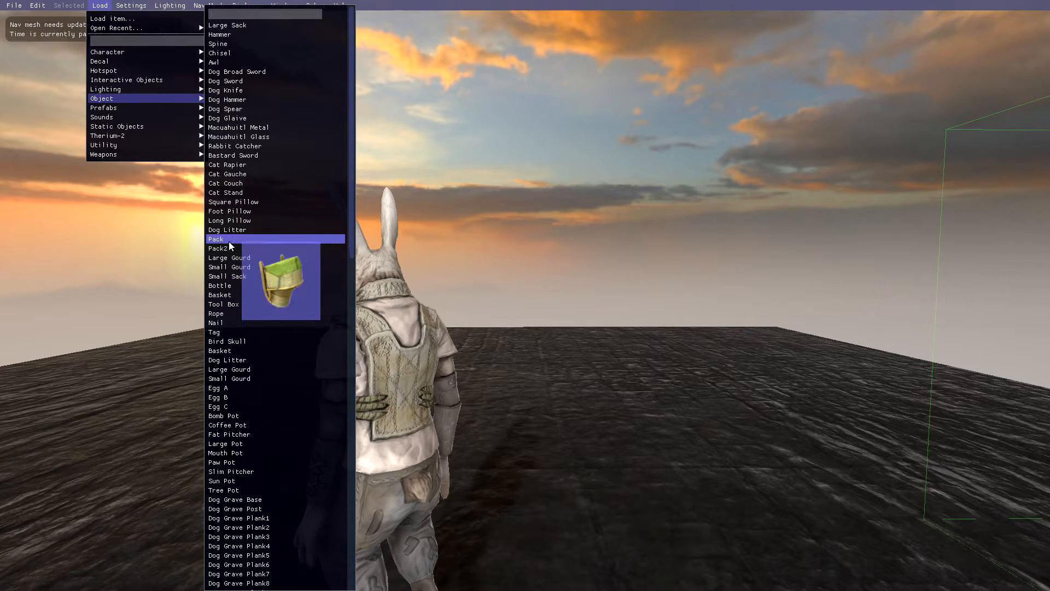
pyautogui.moveTo(228, 248)
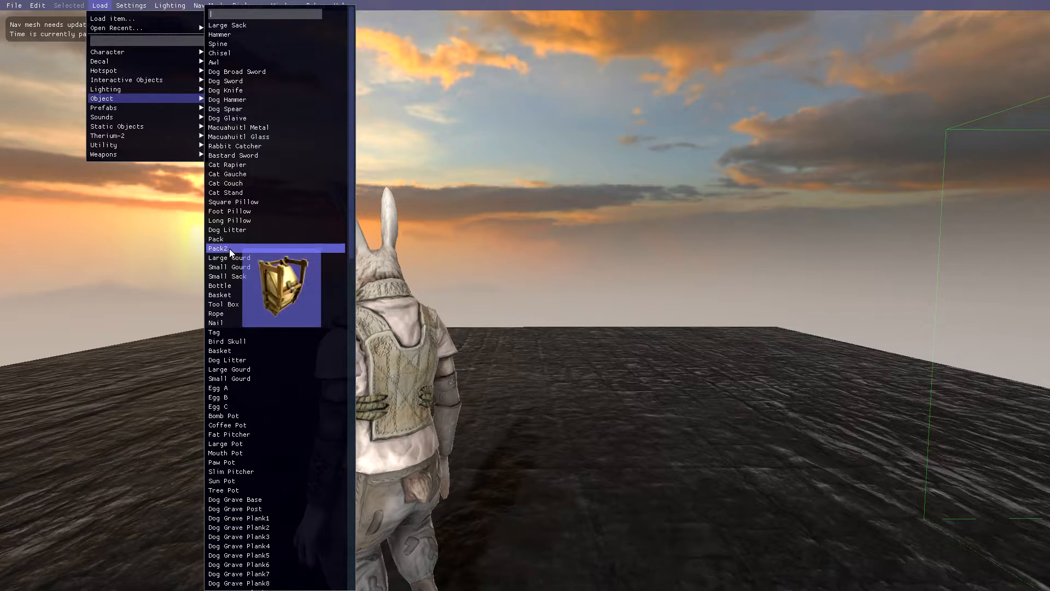
pyautogui.click(216, 248)
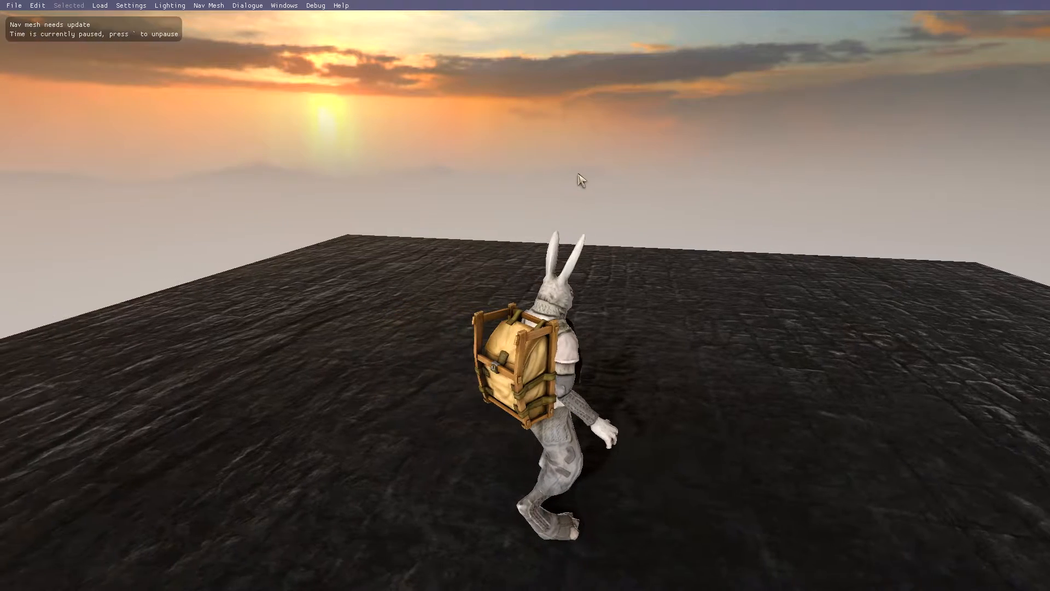
# Search 'dog sword', place the Dog Sword, then load Male Rabbit Guard Brown.
pyautogui.click(100, 5)
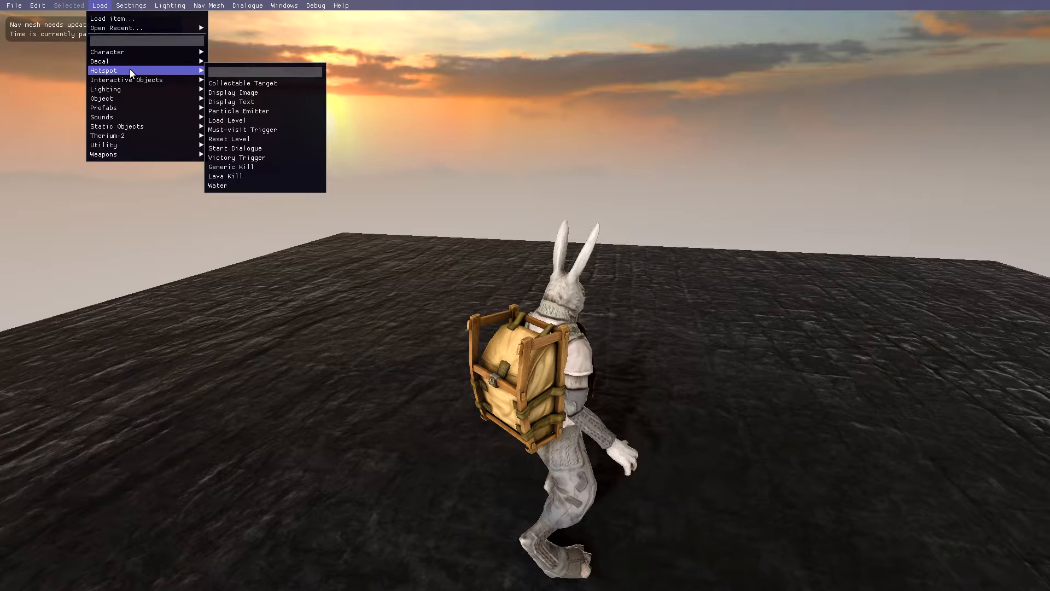
pyautogui.moveTo(108, 52)
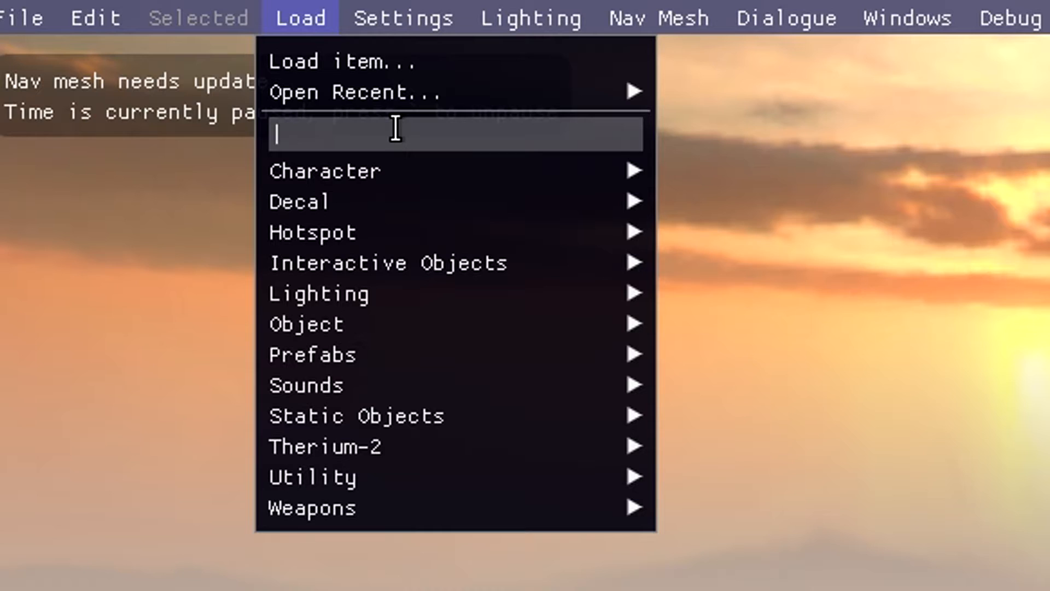
pyautogui.write('sword')
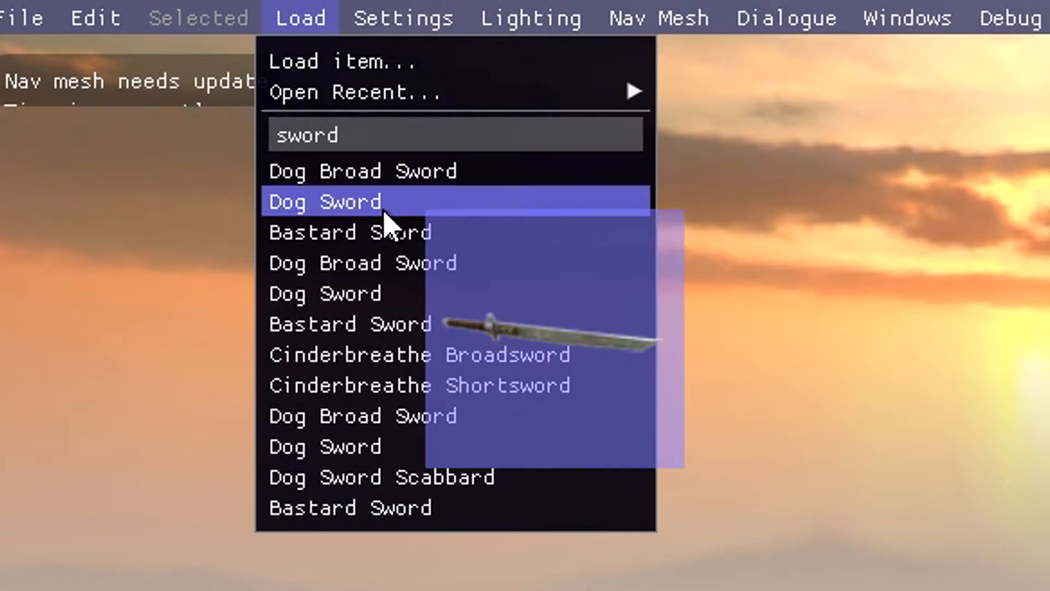
pyautogui.write('d')
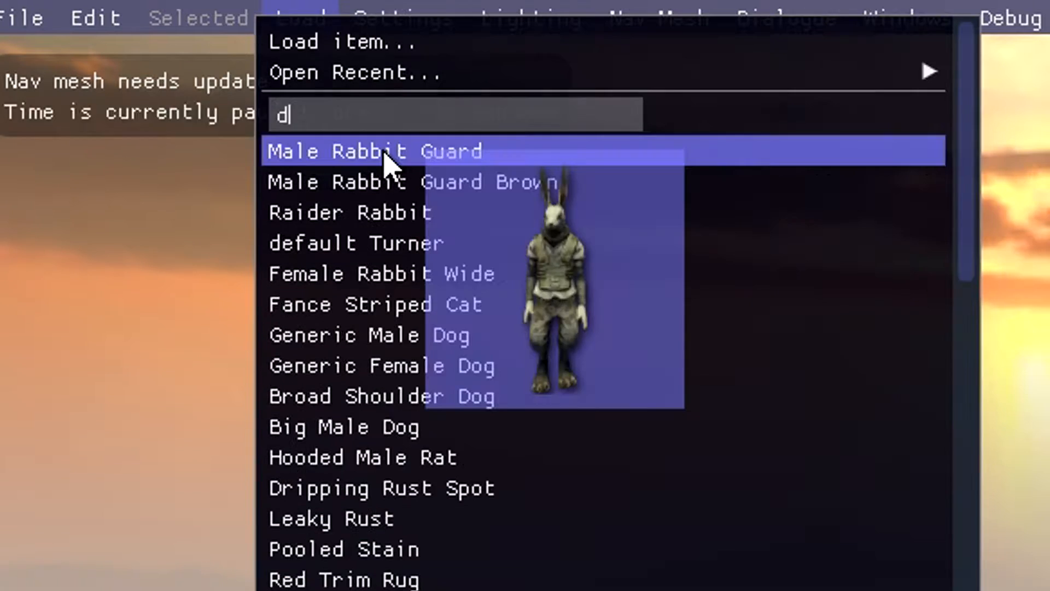
pyautogui.write('og sword')
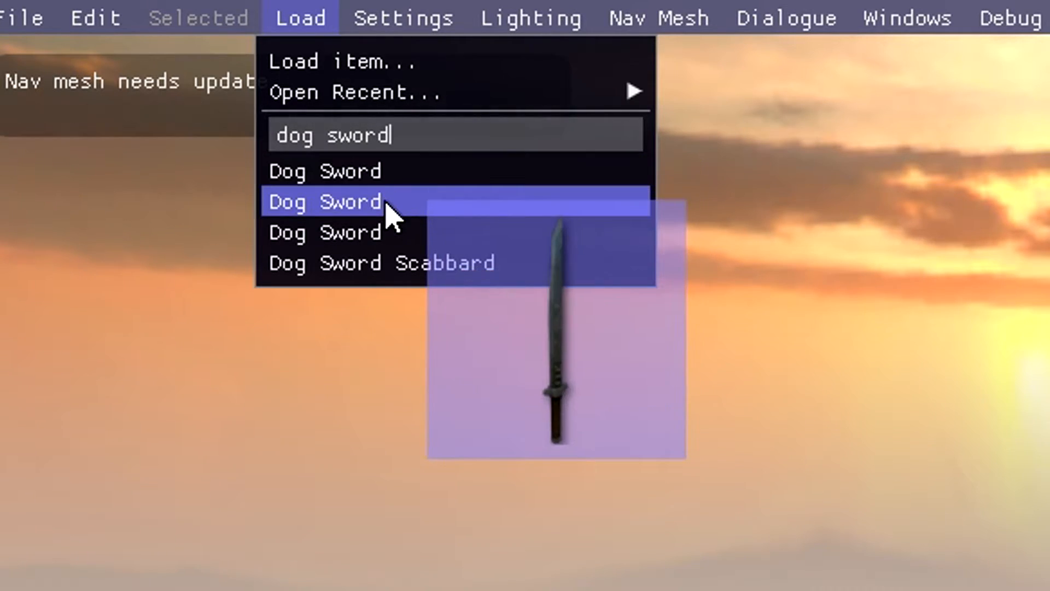
pyautogui.click(324, 202)
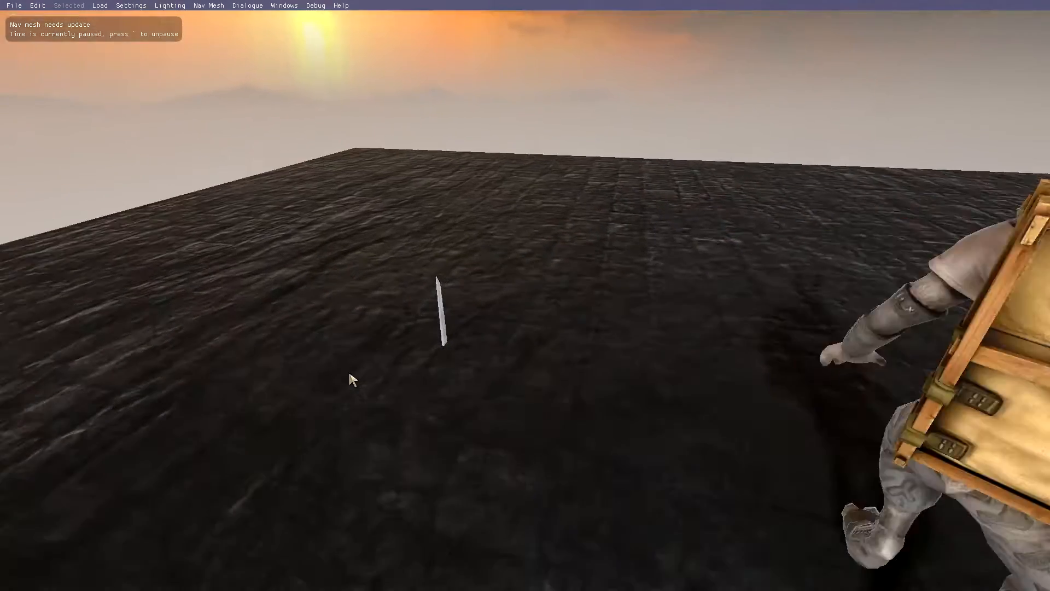
pyautogui.click(442, 315)
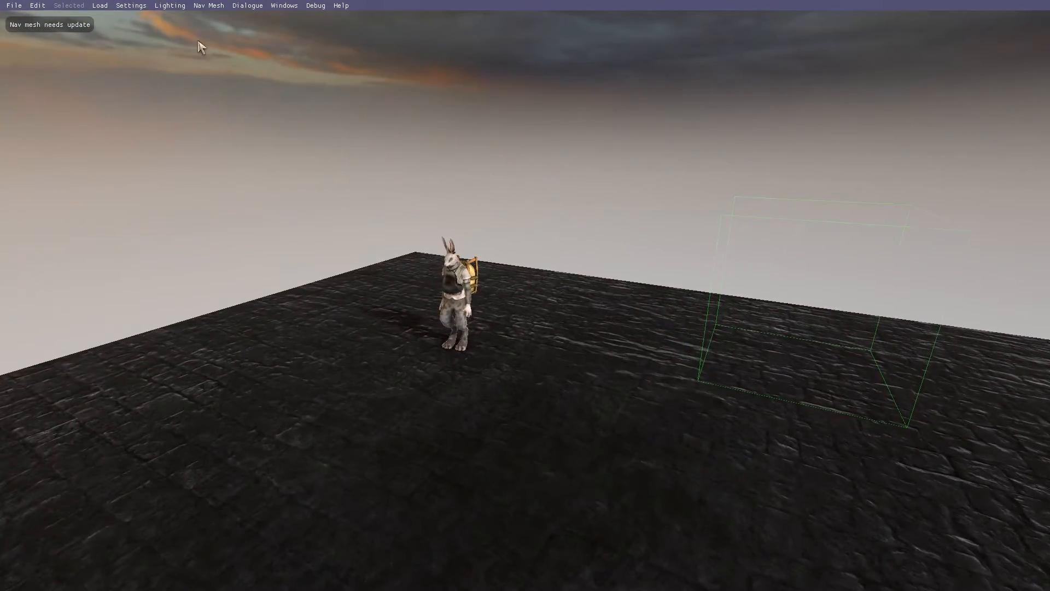
pyautogui.click(100, 5)
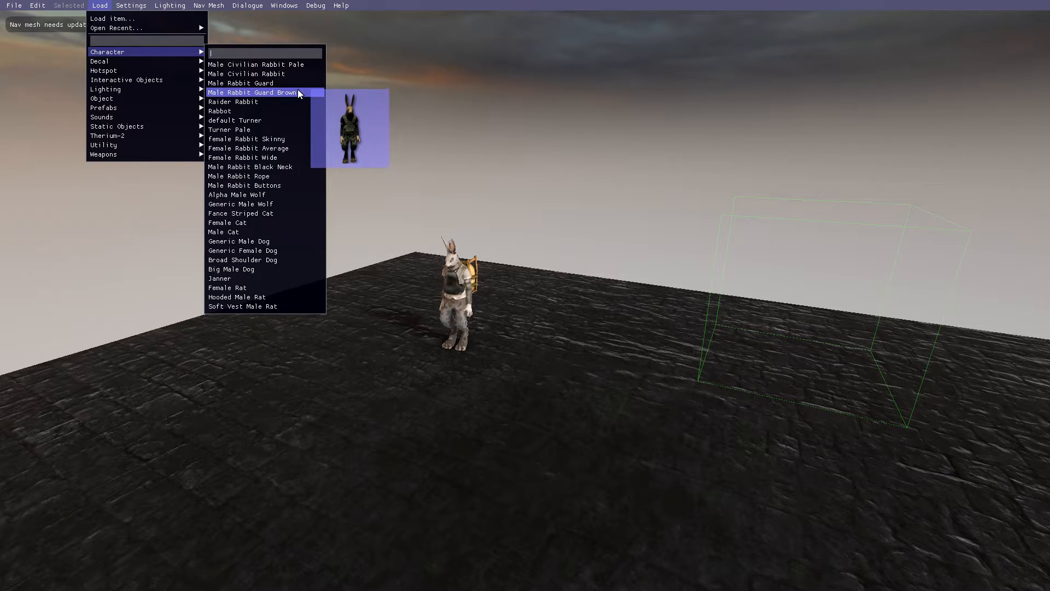
pyautogui.click(252, 92)
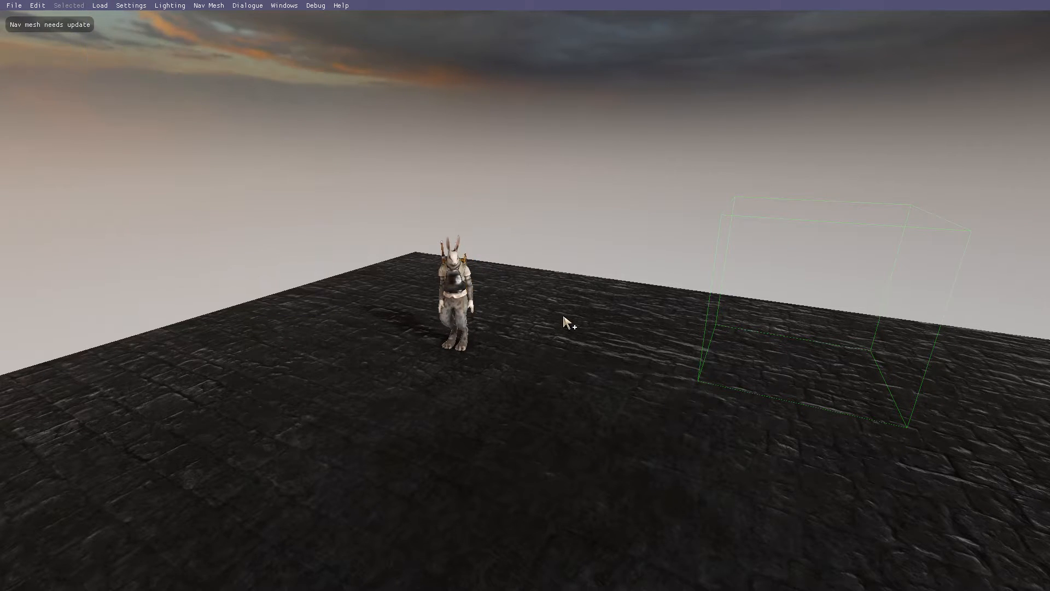